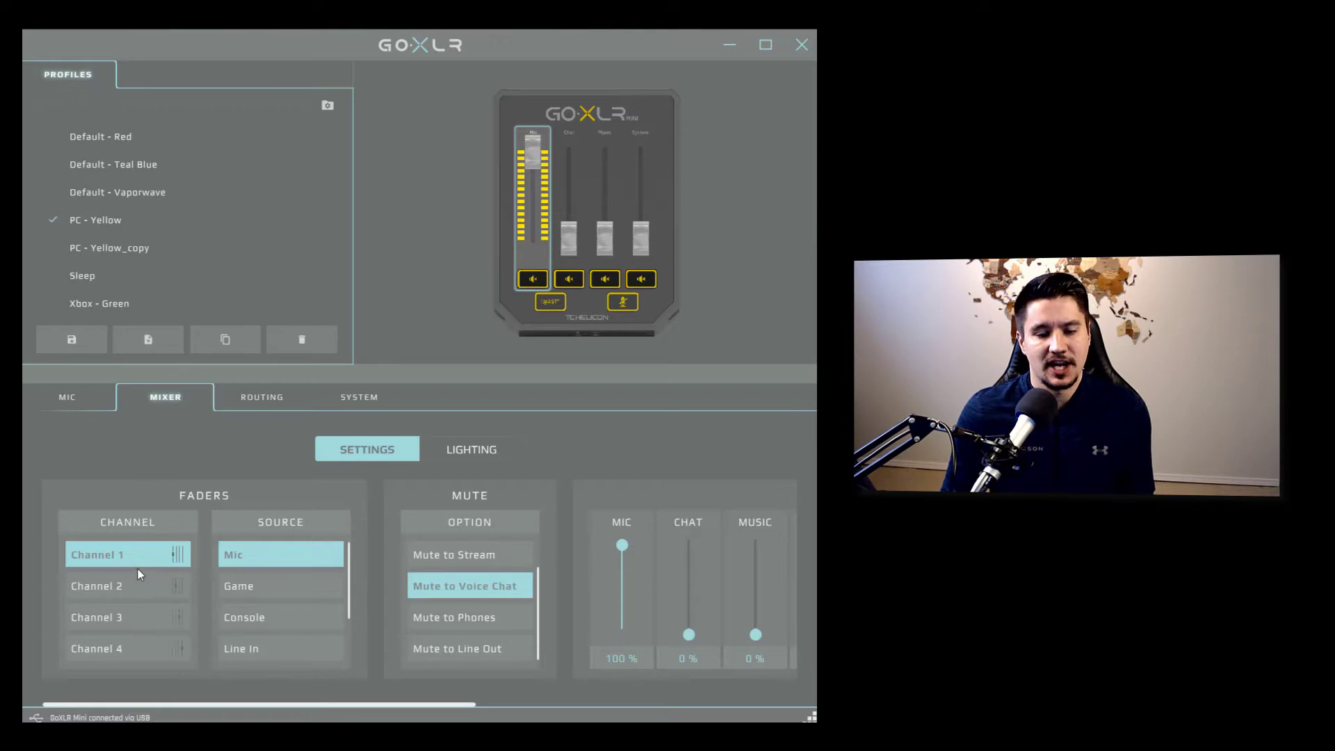
mouse_move(560, 242)
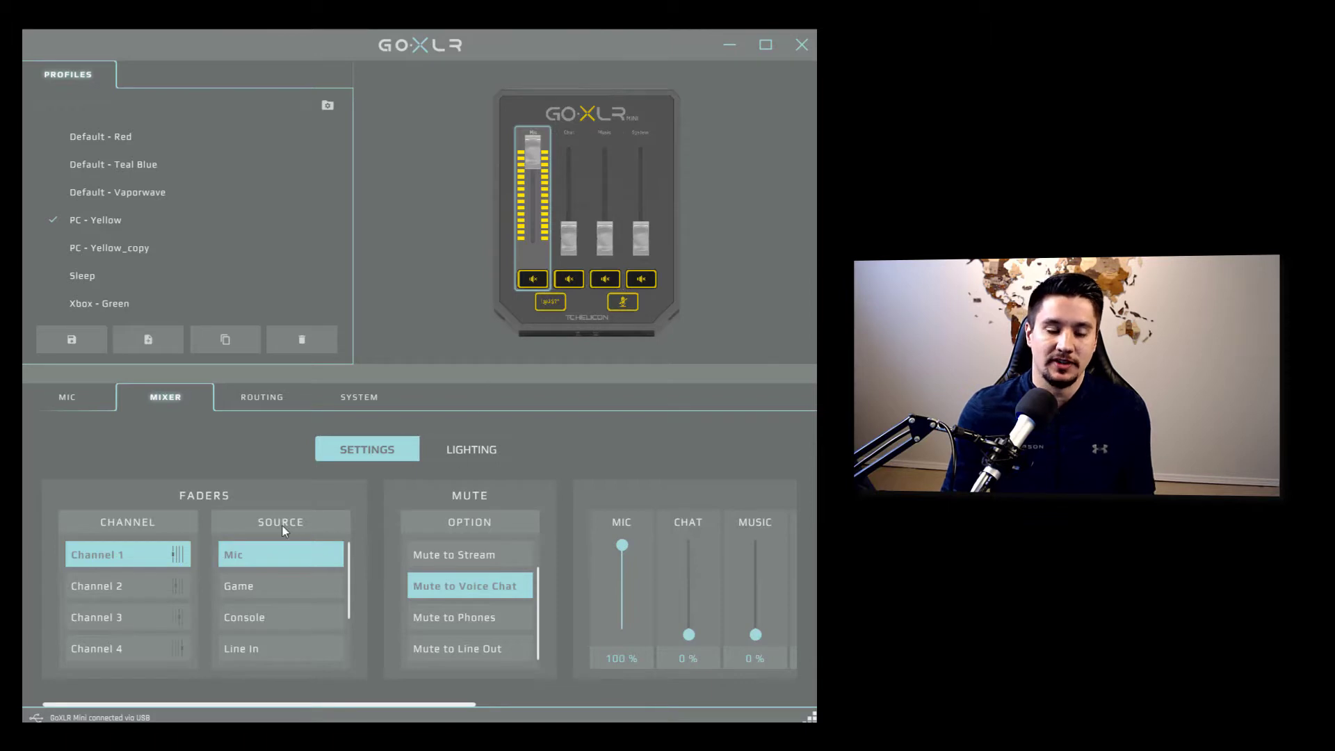
mouse_move(125, 565)
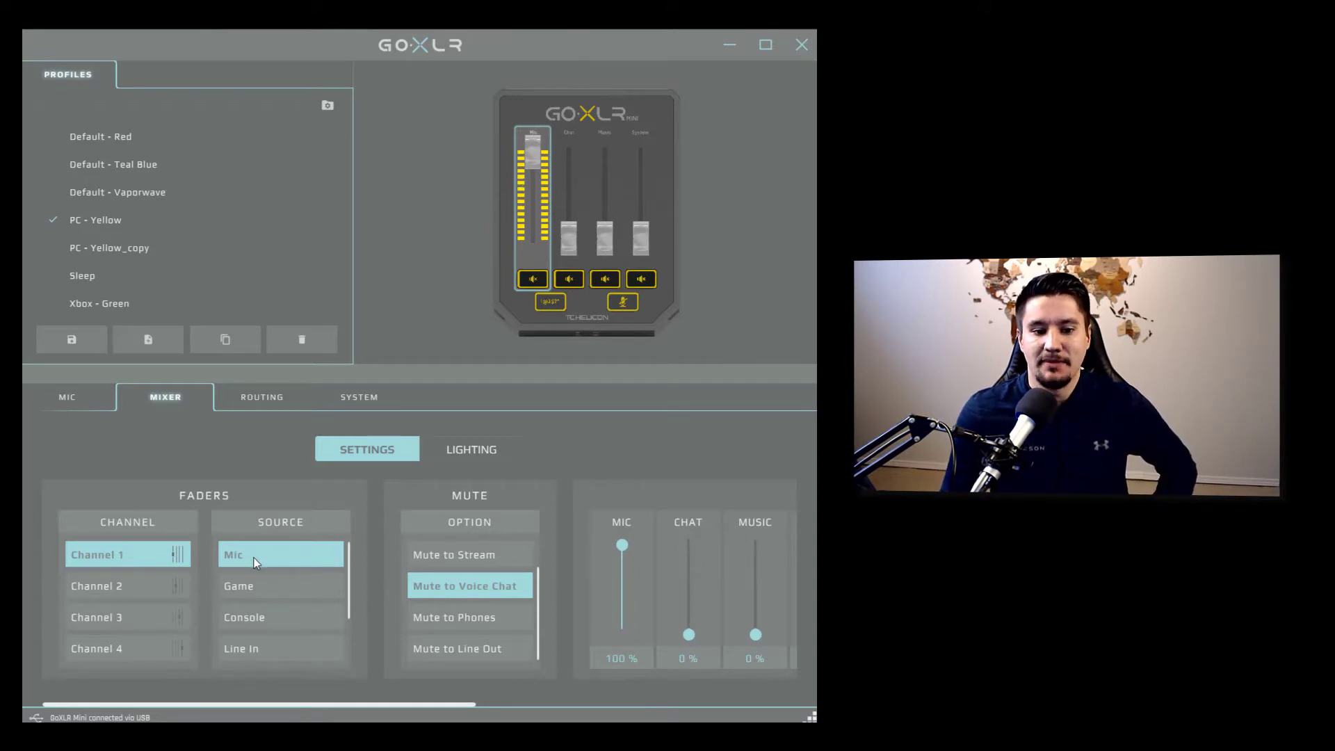
mouse_move(467, 527)
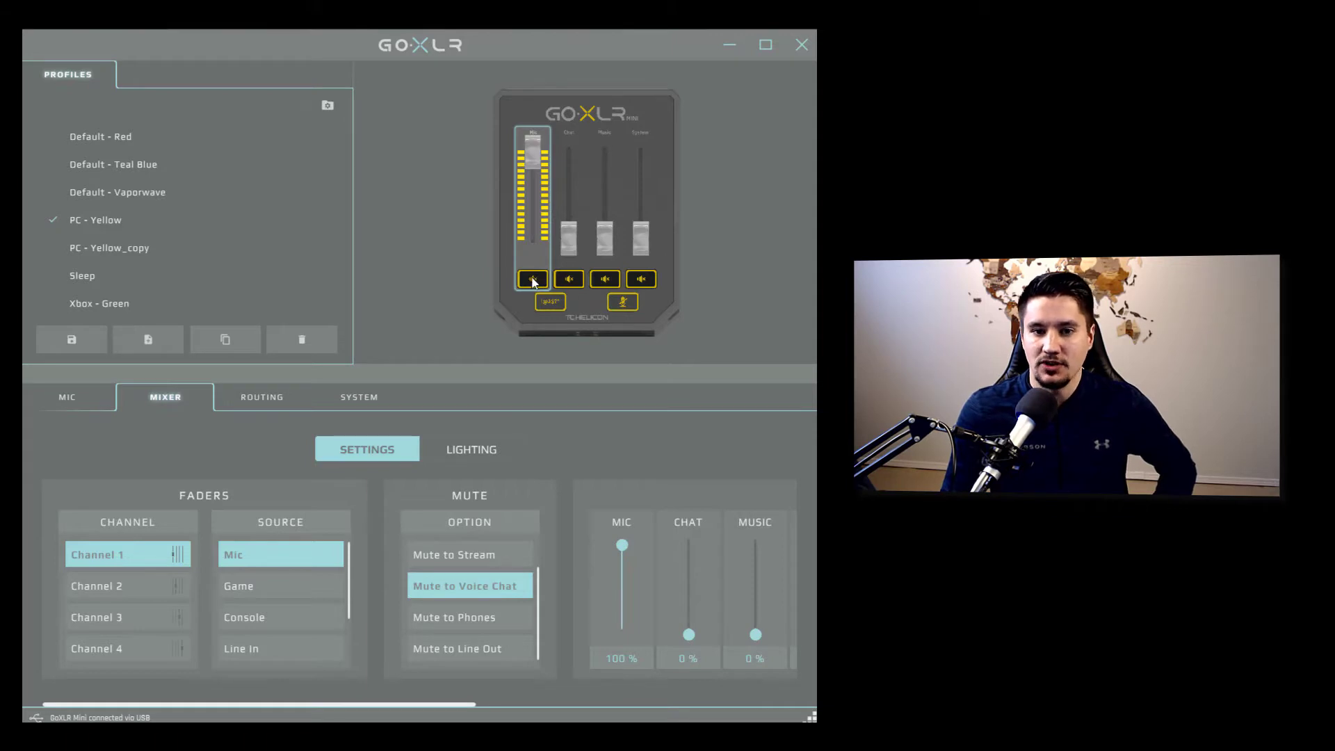
mouse_move(502, 584)
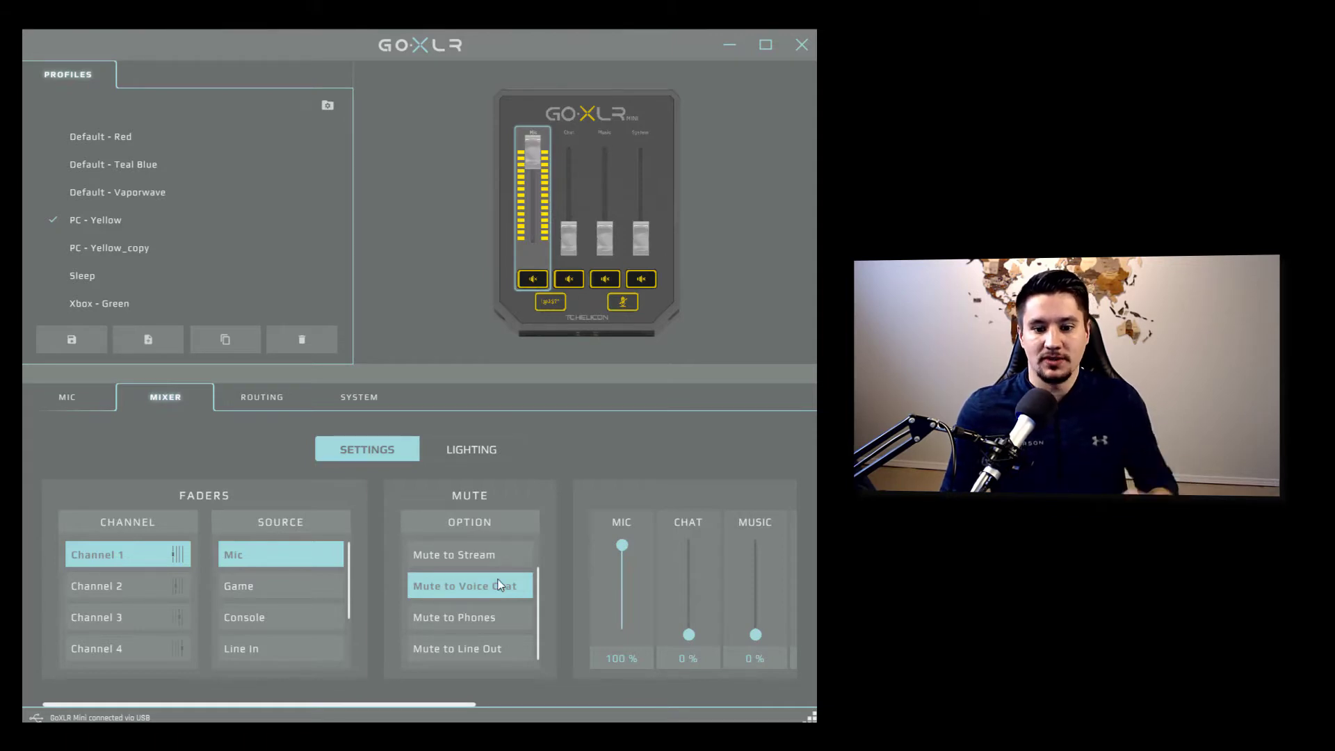
mouse_move(481, 591)
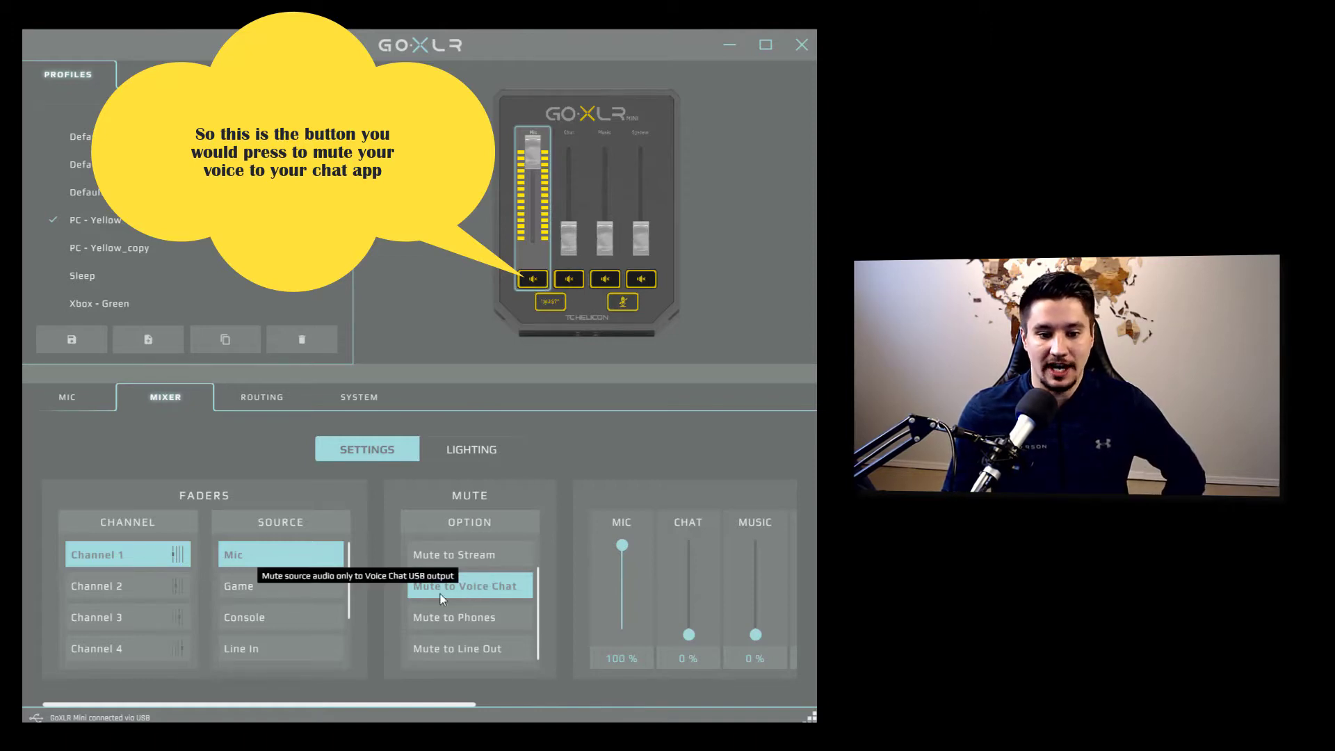
- Show Channel 2's fader settings: Voice Chat source, mute to stream
left_click(96, 584)
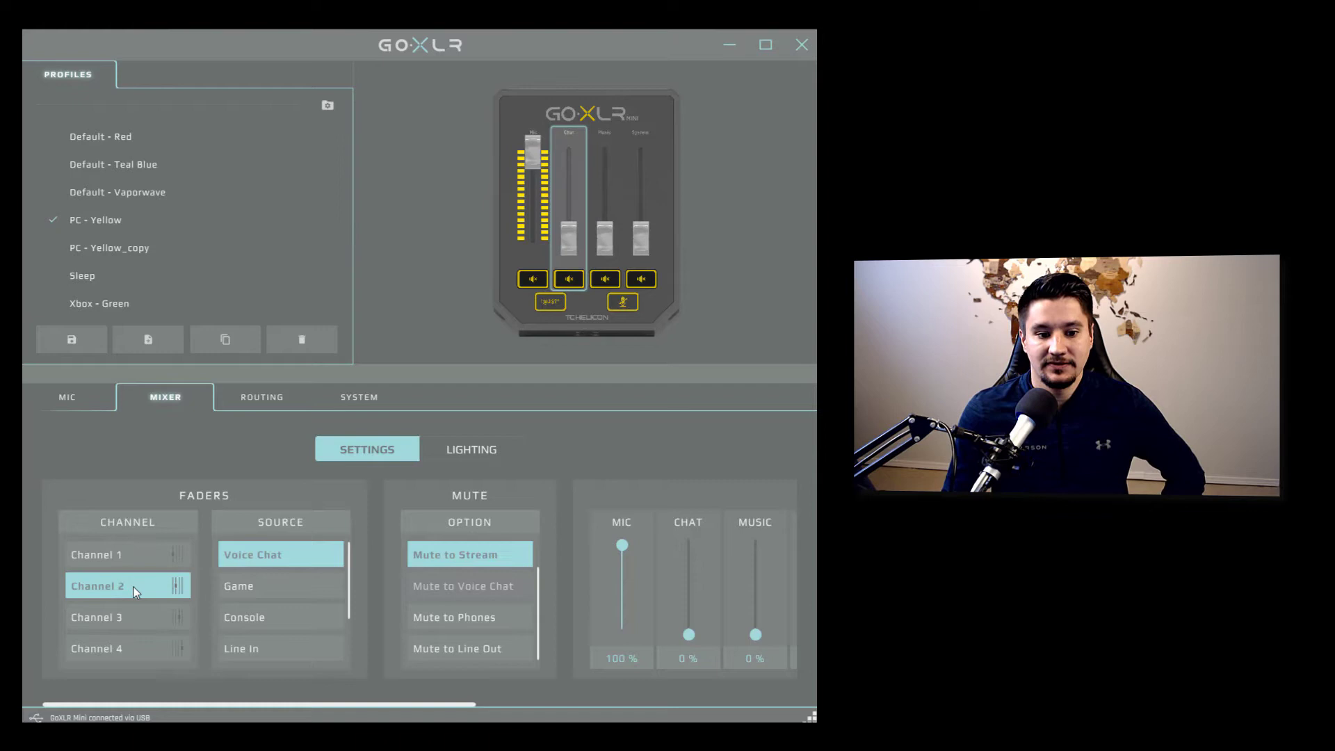
mouse_move(368, 490)
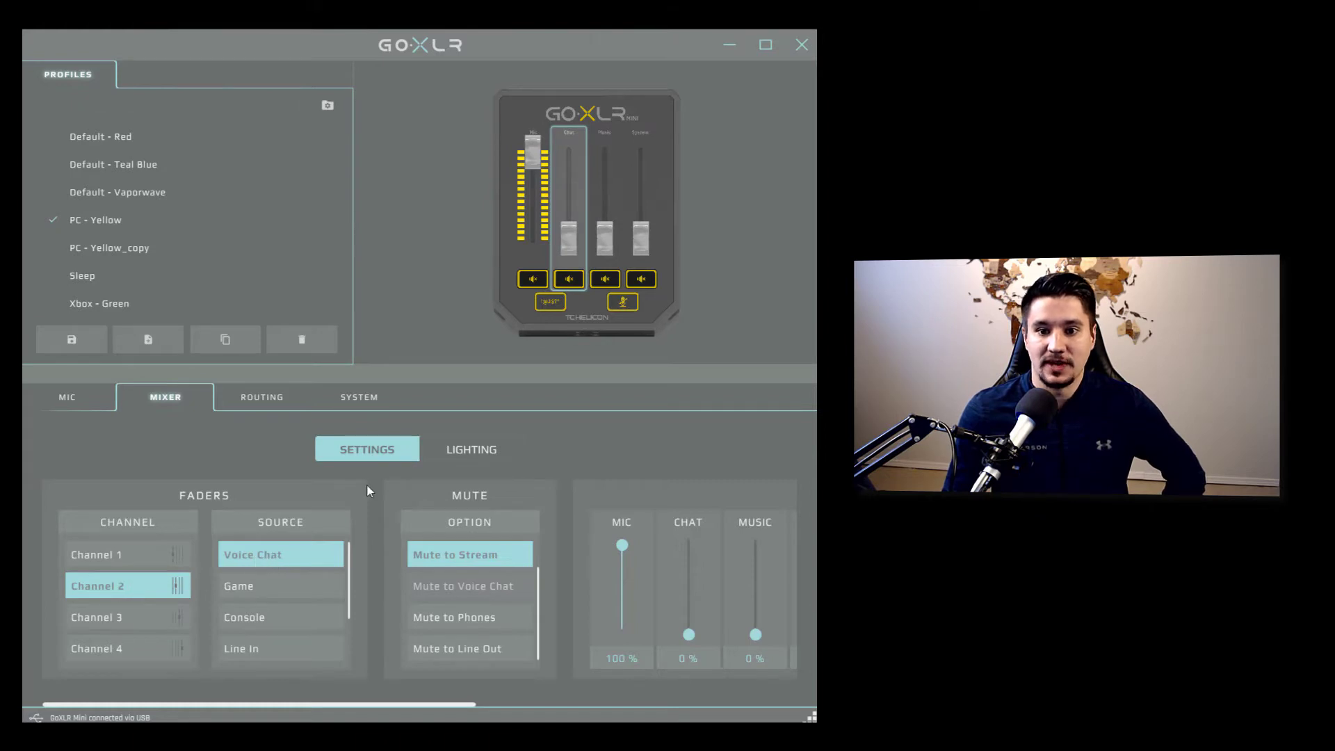
mouse_move(569, 173)
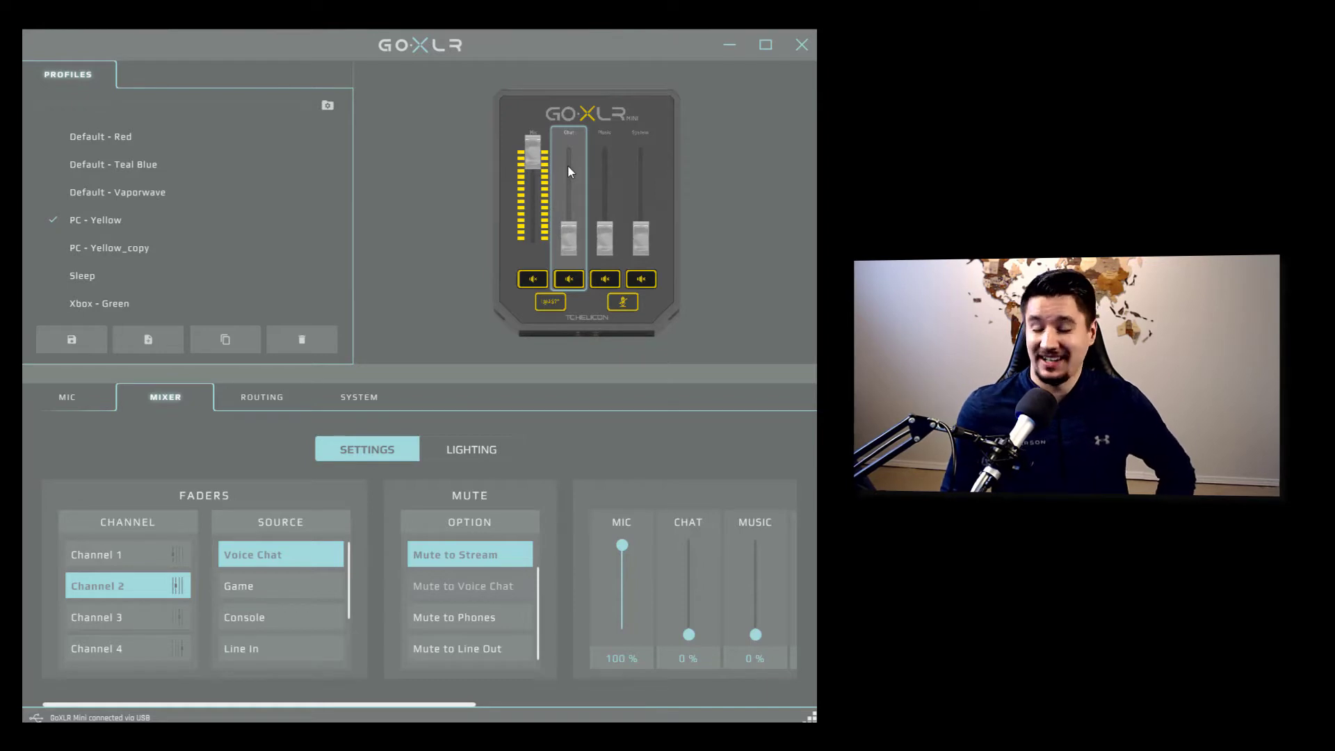
mouse_move(562, 216)
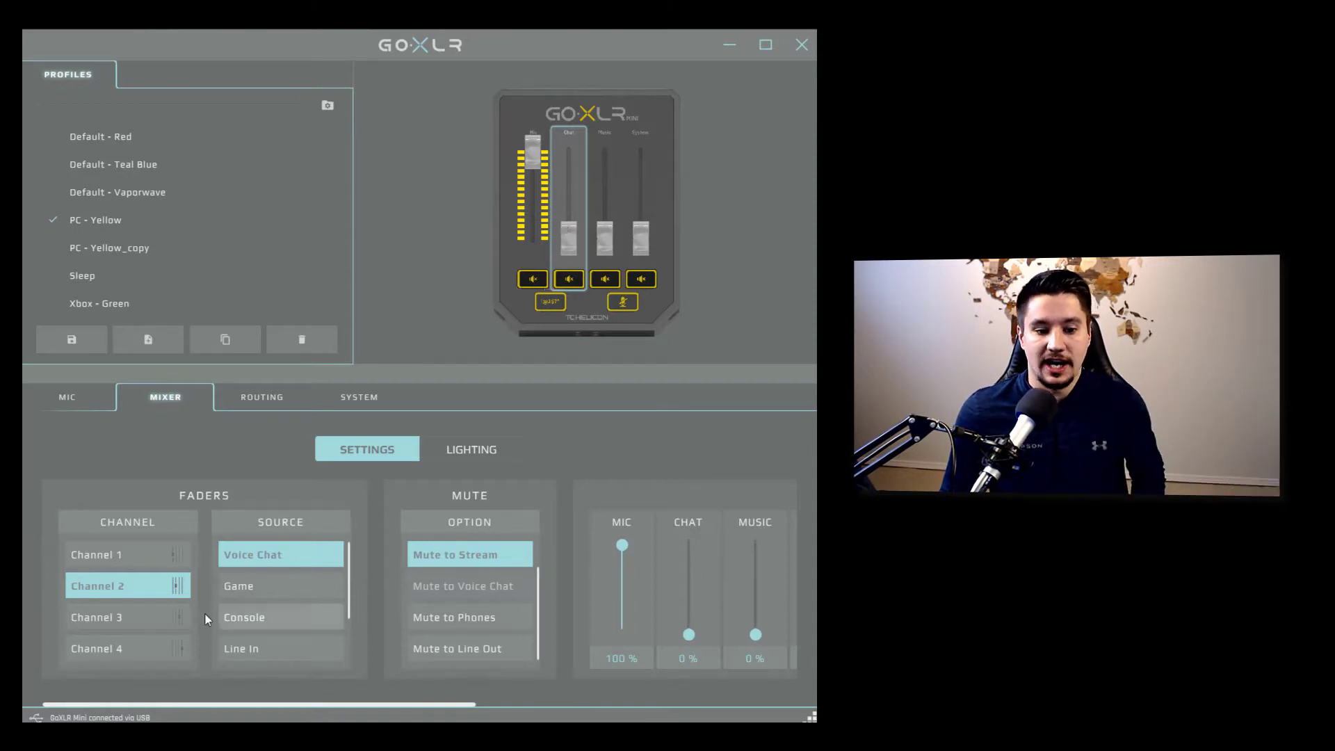
- Show Channel 3's fader settings: Line In source with Mute All
left_click(96, 617)
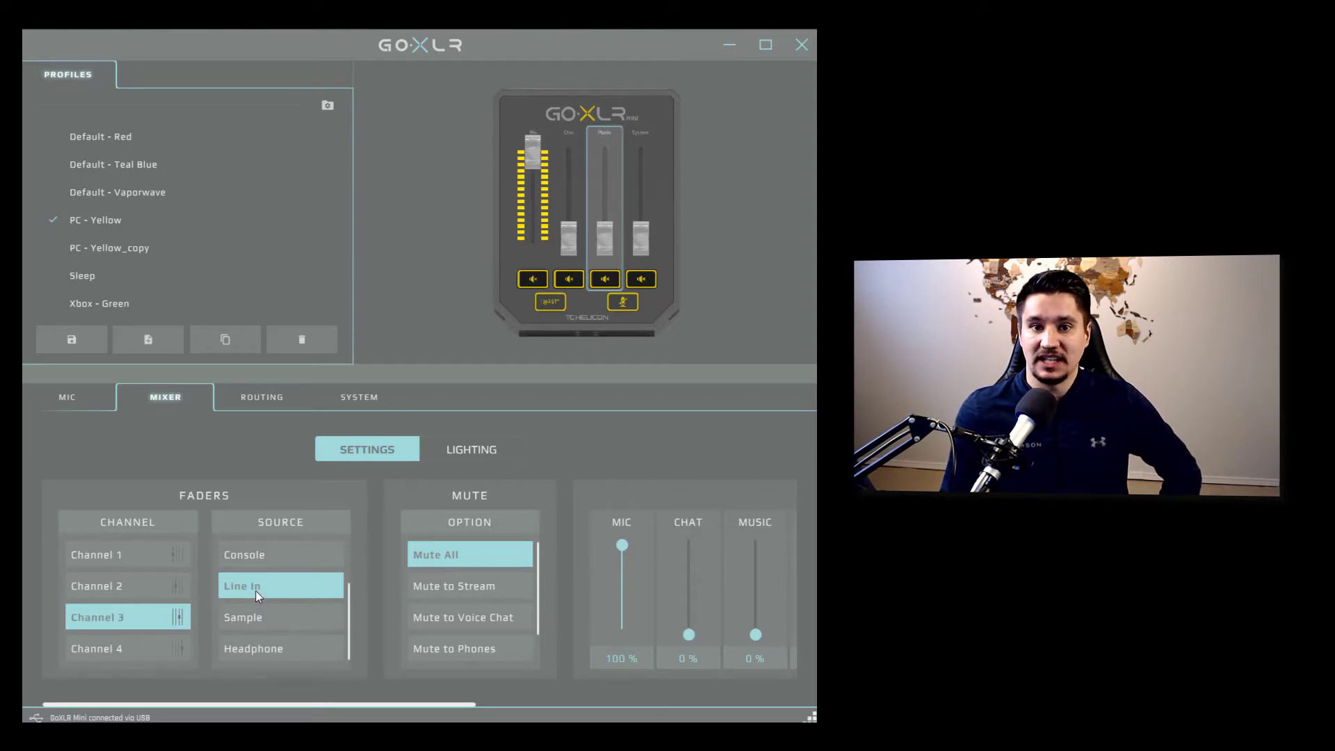
mouse_move(148, 633)
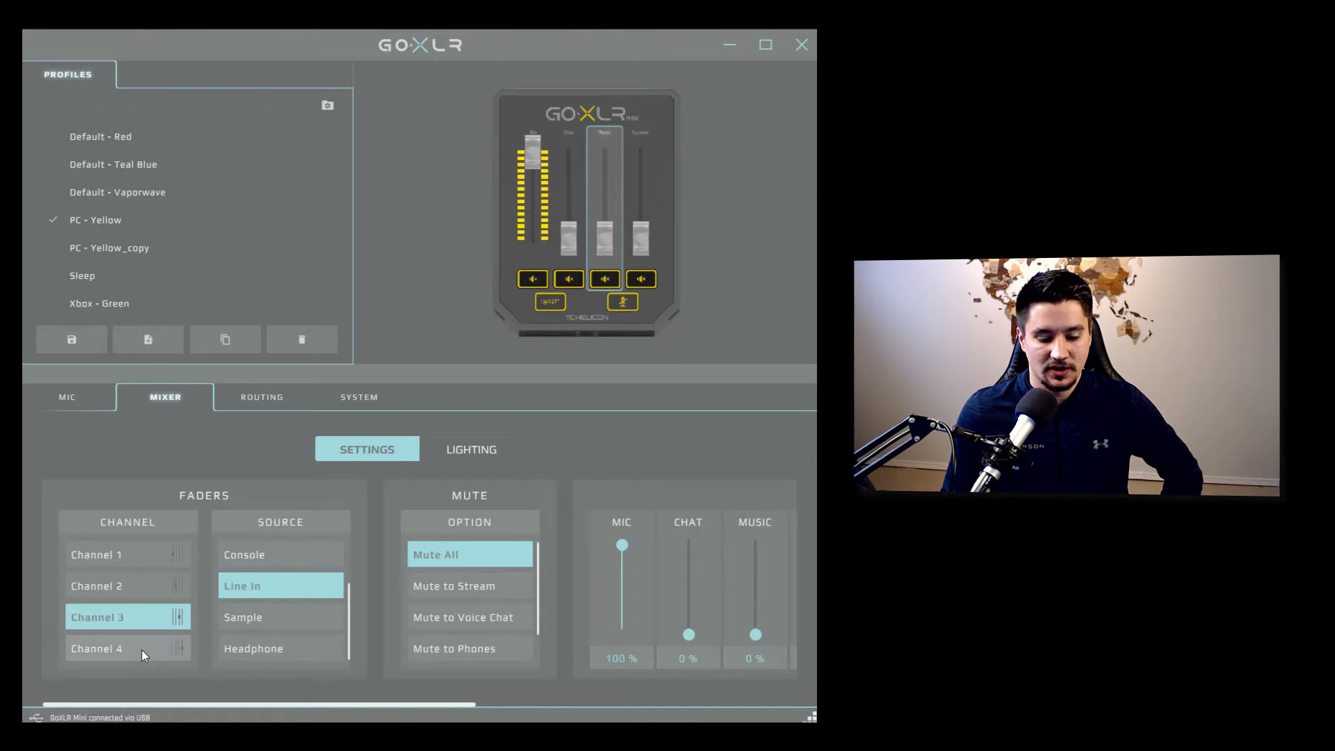
- View Channel 4's System fader settings, then raise and lower the System fader back down
left_click(97, 648)
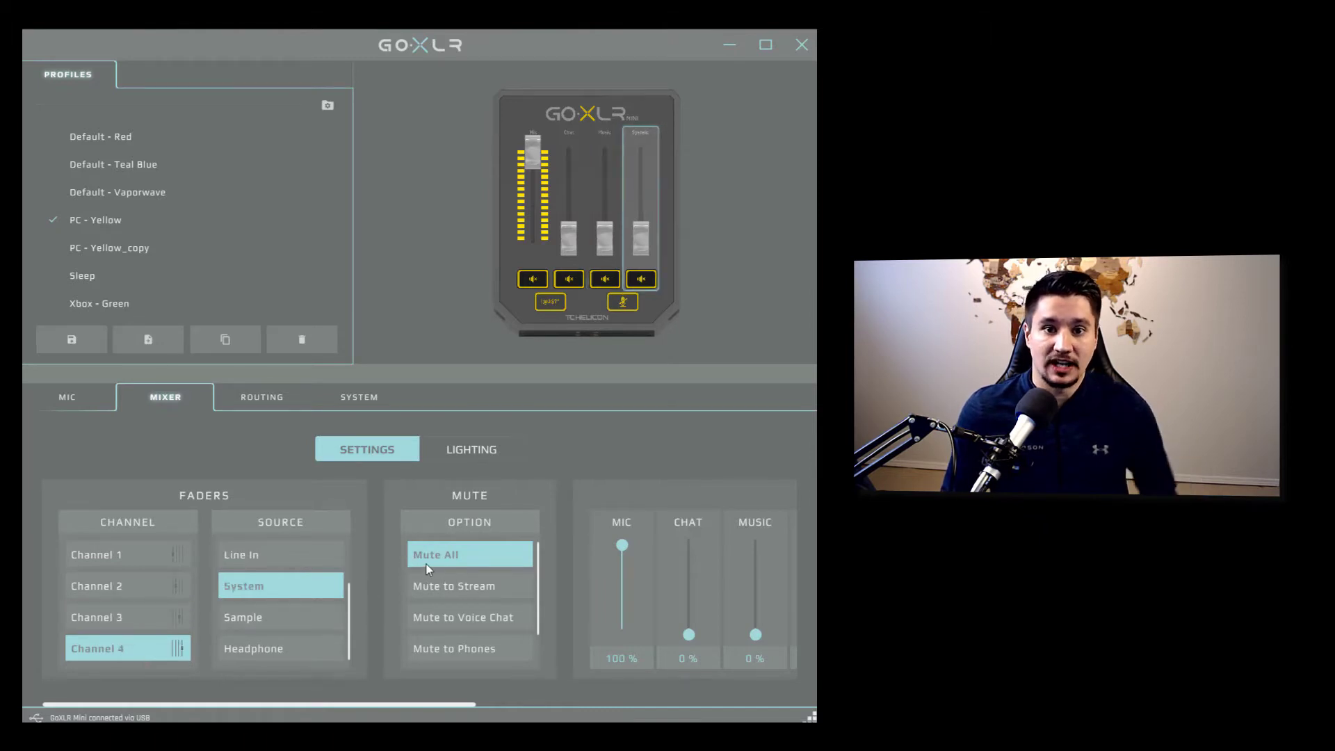
mouse_move(435, 554)
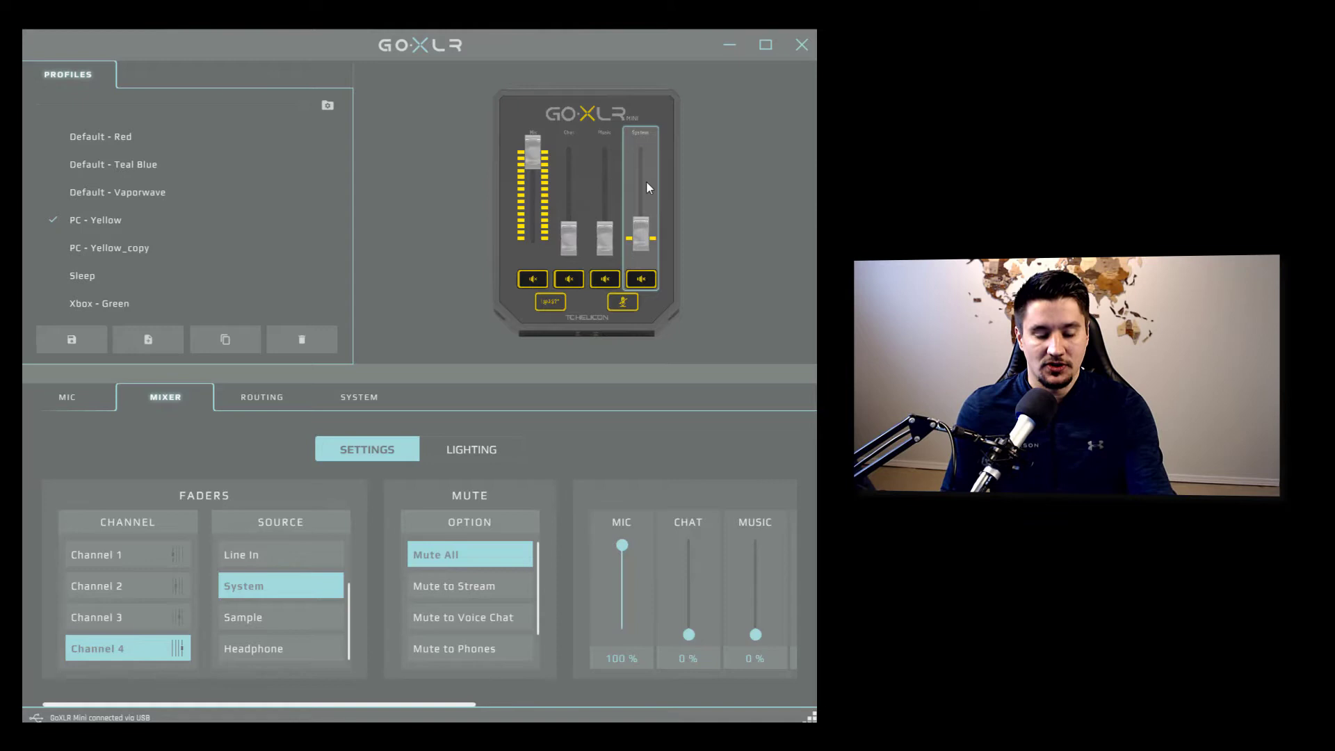
left_click_drag(640, 230, 641, 183)
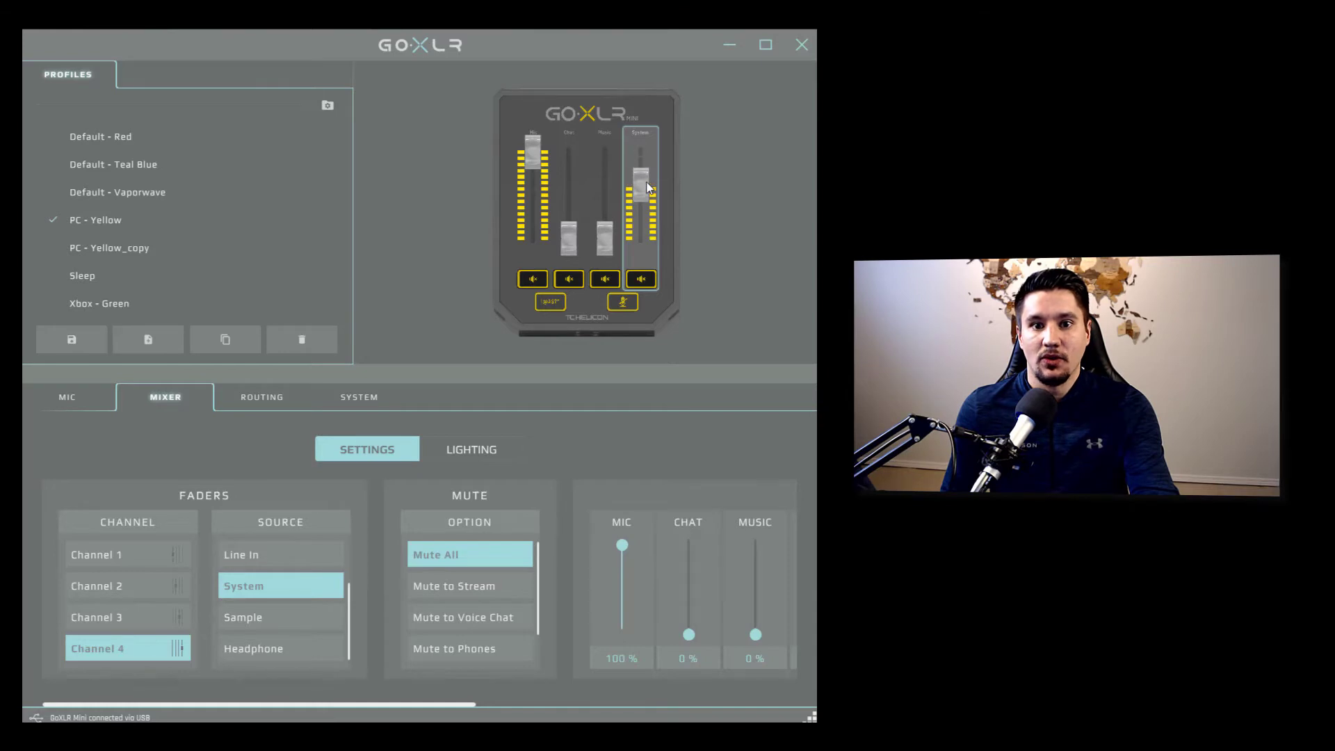
left_click_drag(641, 183, 641, 239)
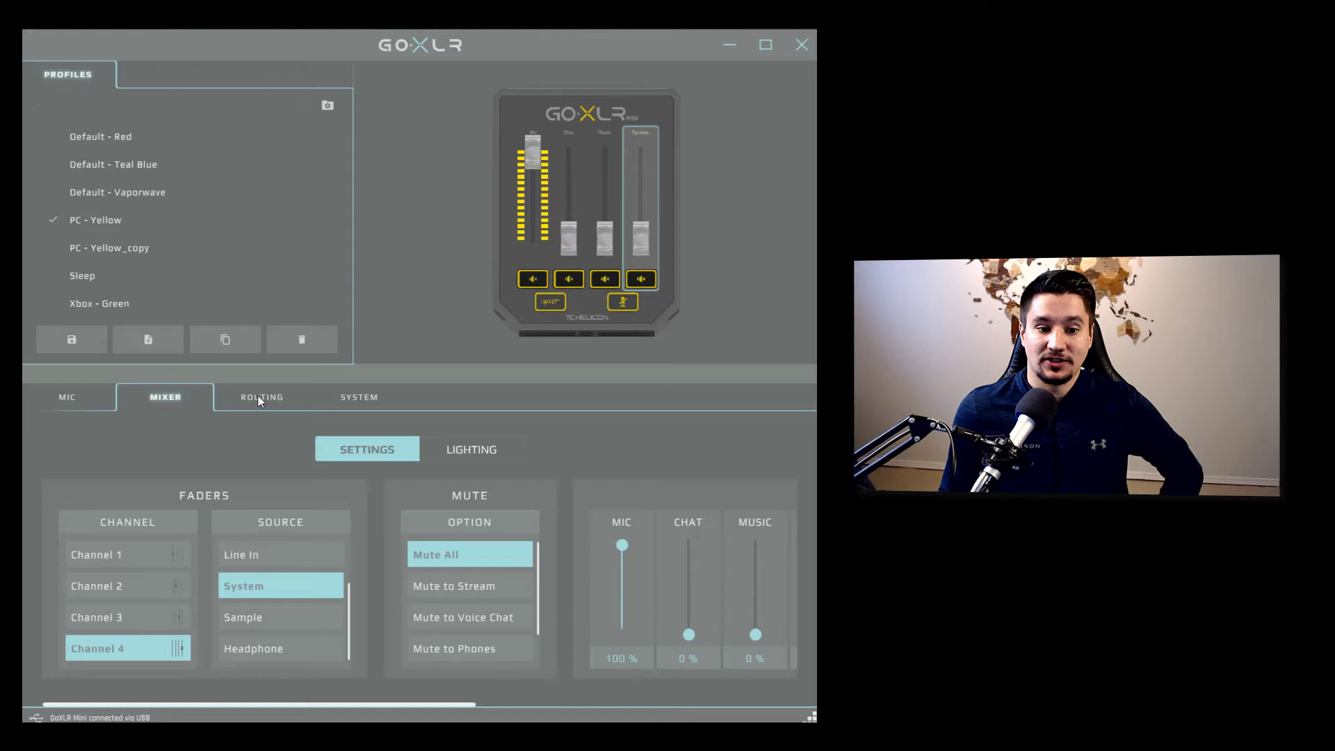
- Show the Routing grid of inputs feeding headphones, broadcast stream mix, line out and chat mic
left_click(261, 397)
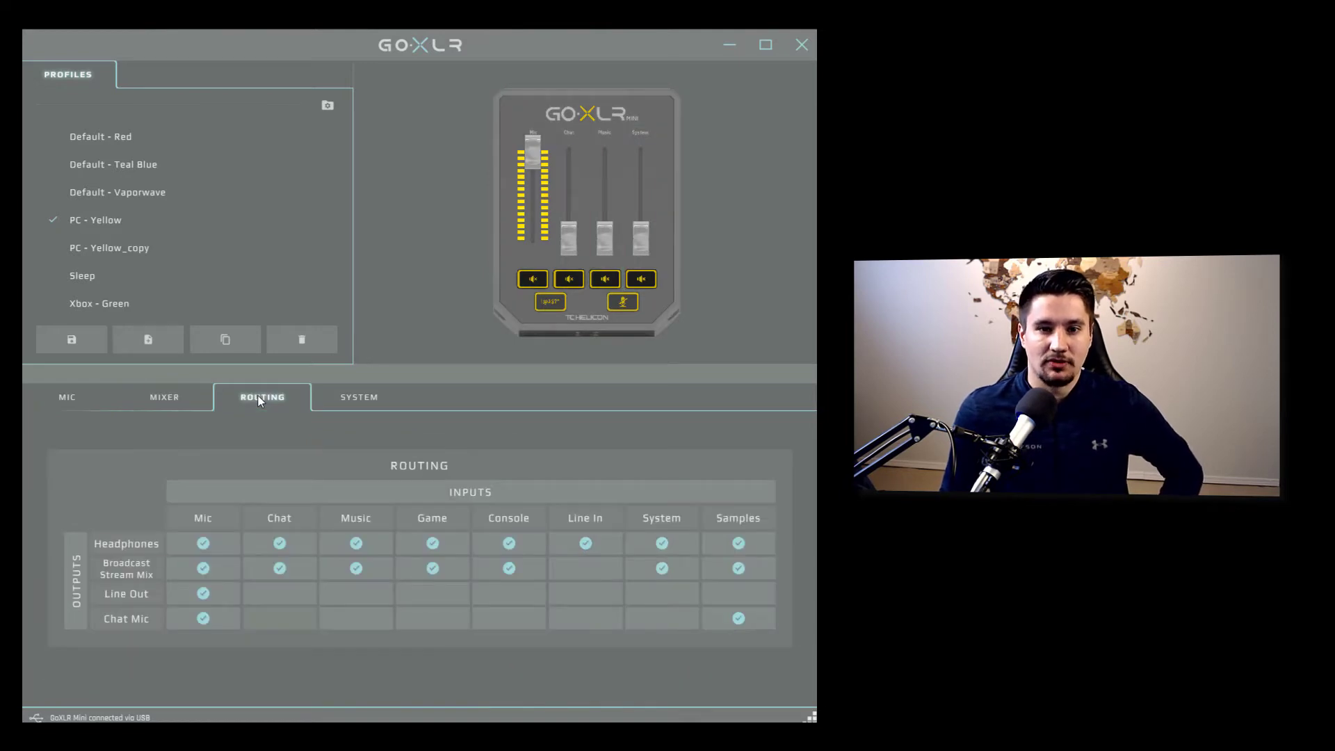
mouse_move(197, 522)
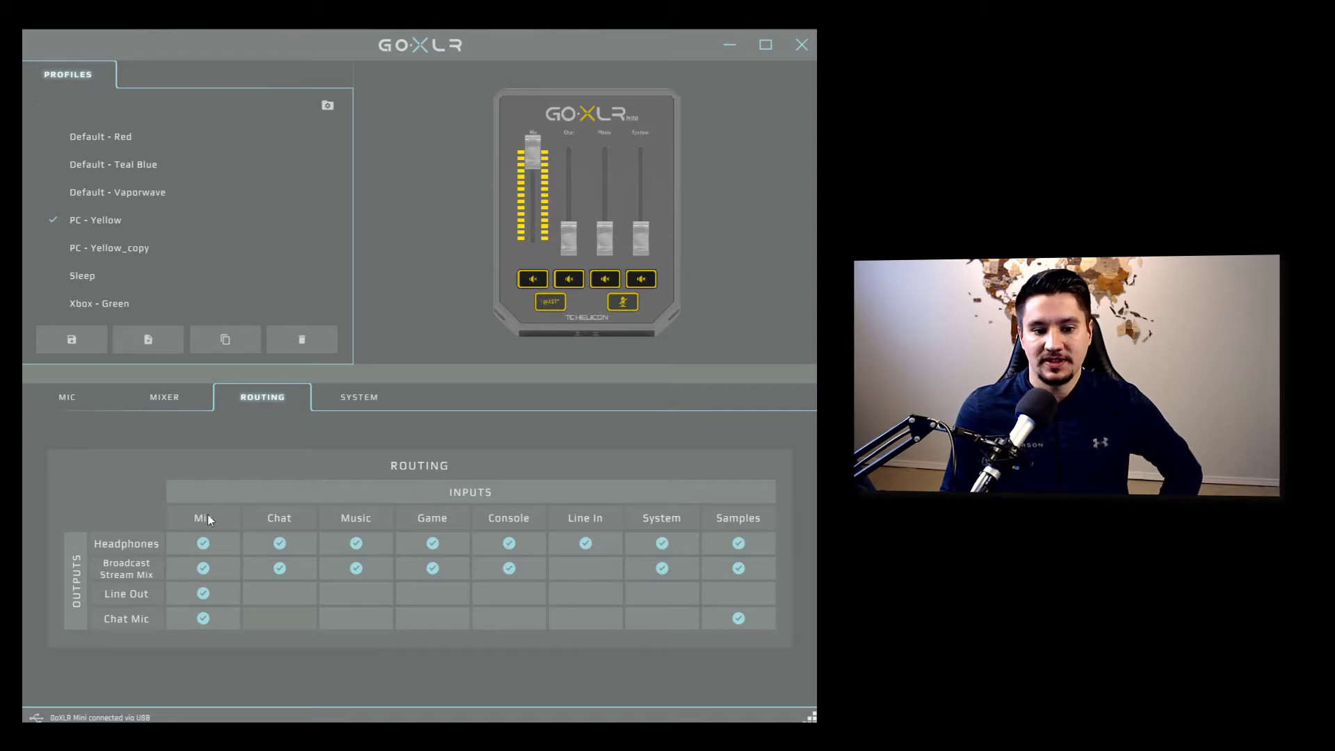
mouse_move(220, 520)
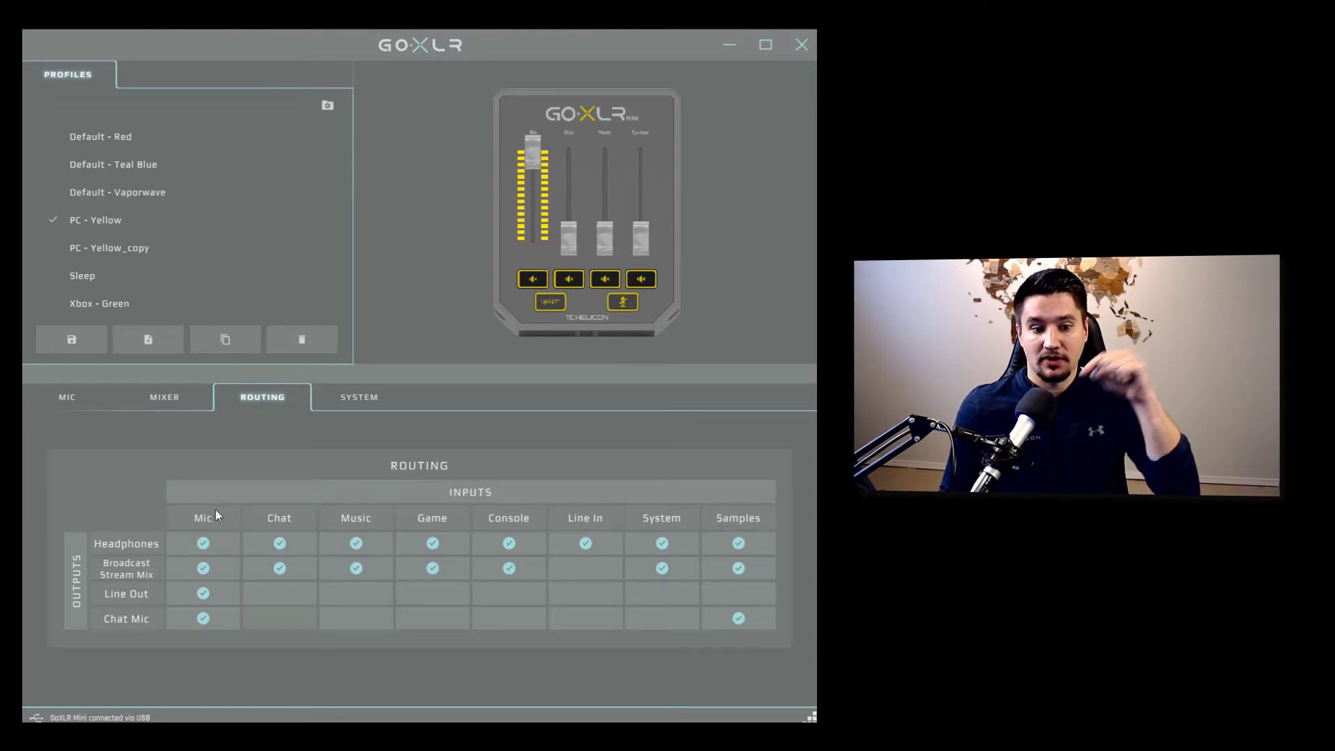
mouse_move(126, 543)
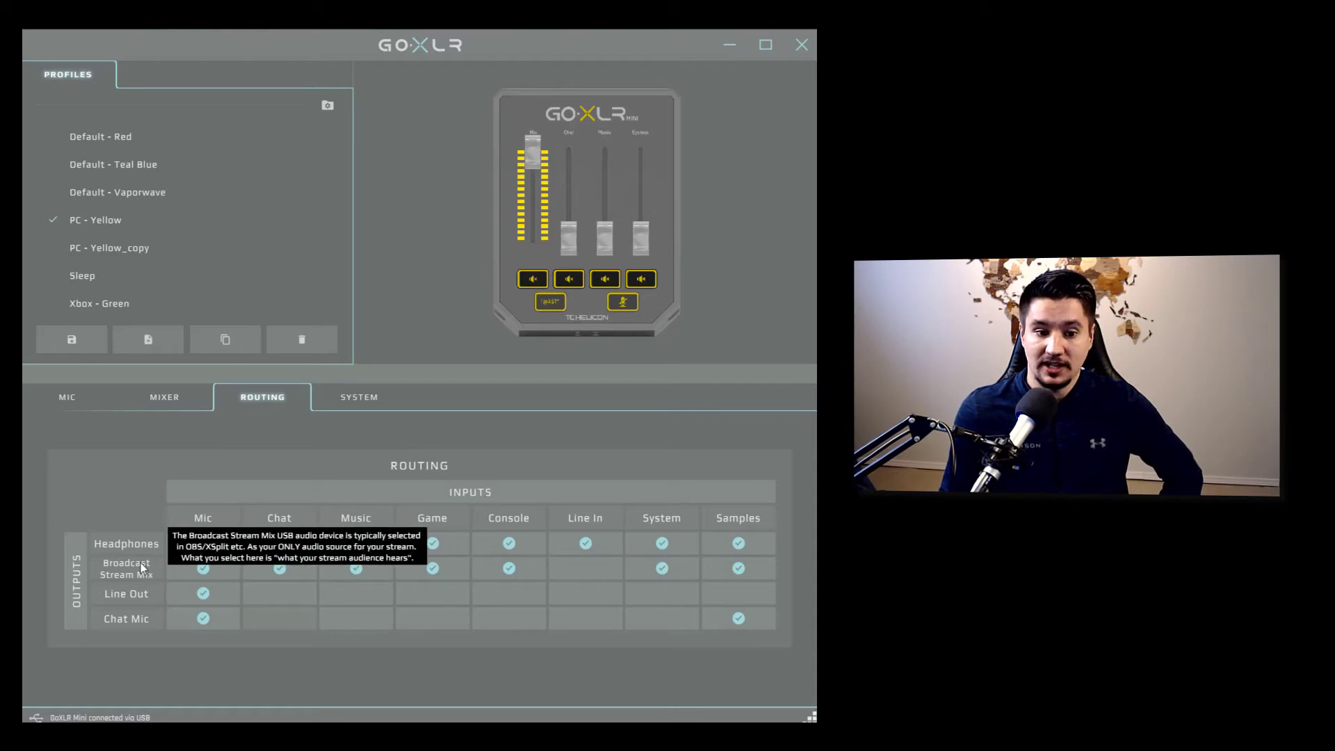
mouse_move(132, 602)
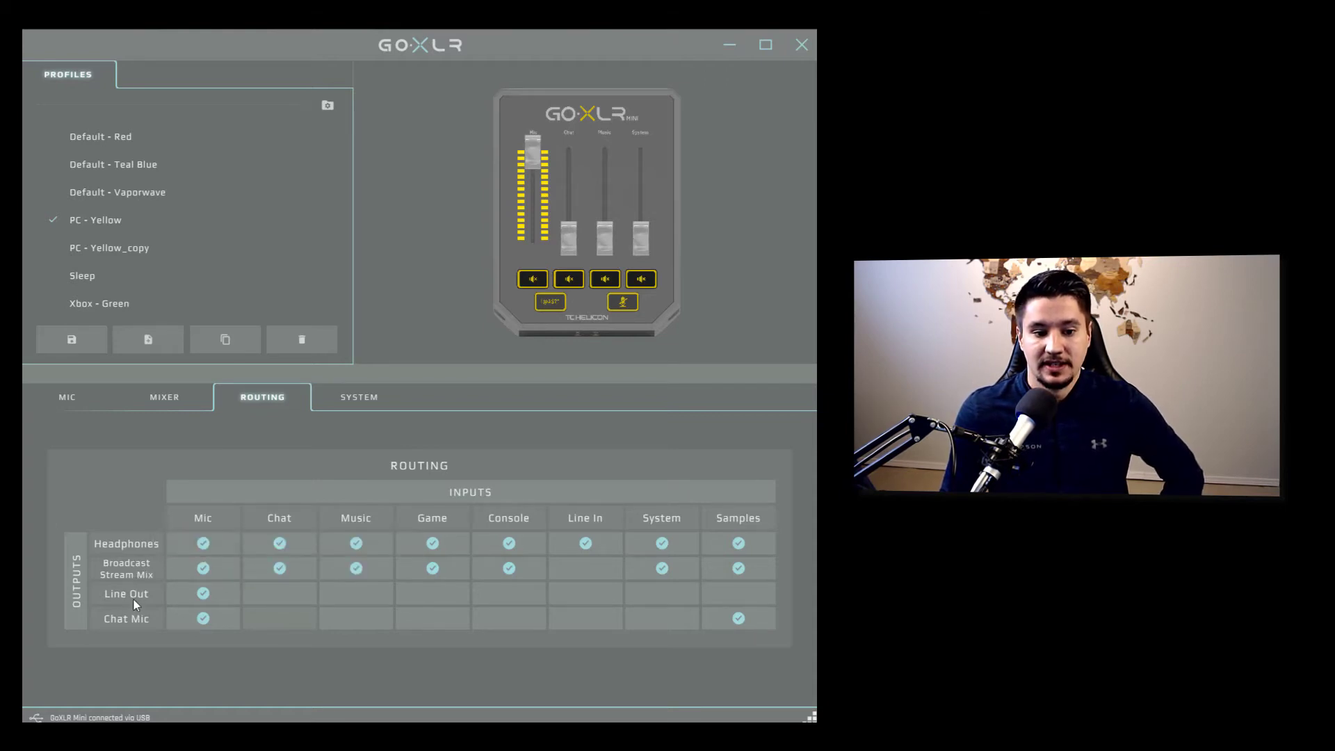
mouse_move(140, 625)
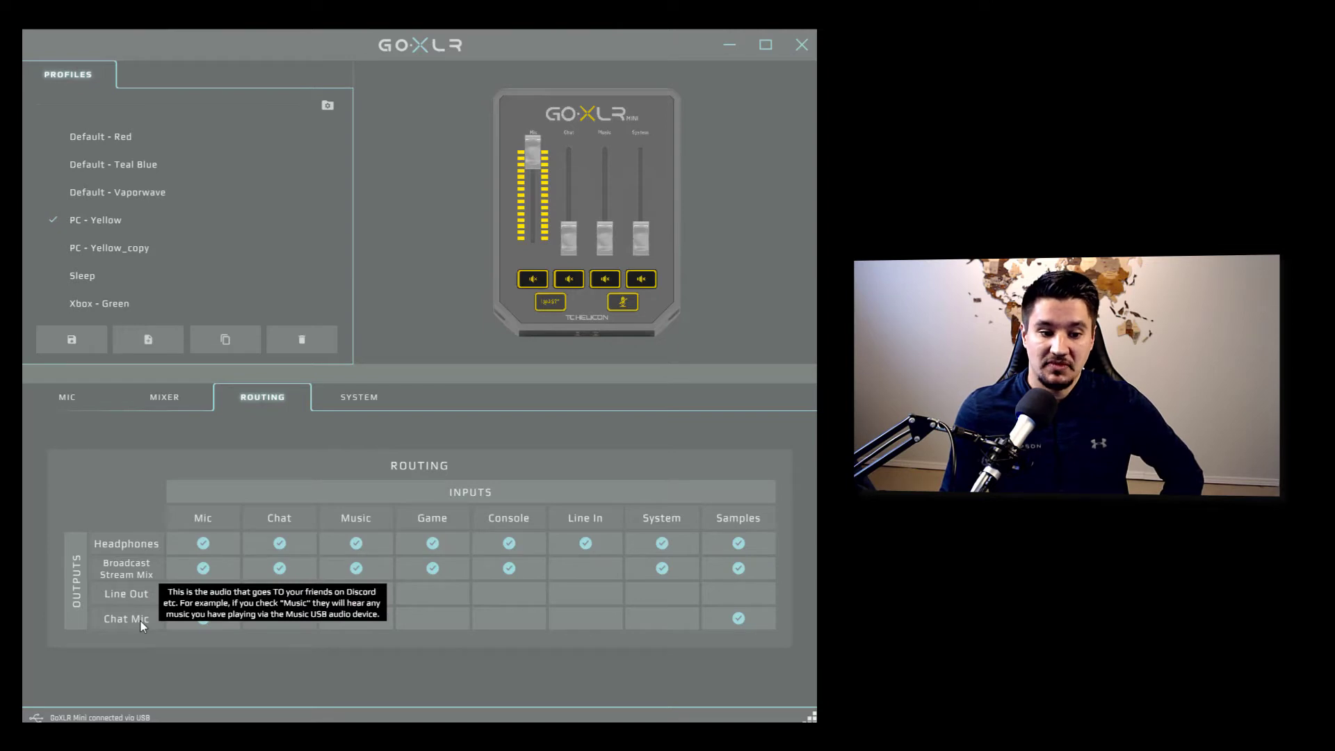
mouse_move(158, 632)
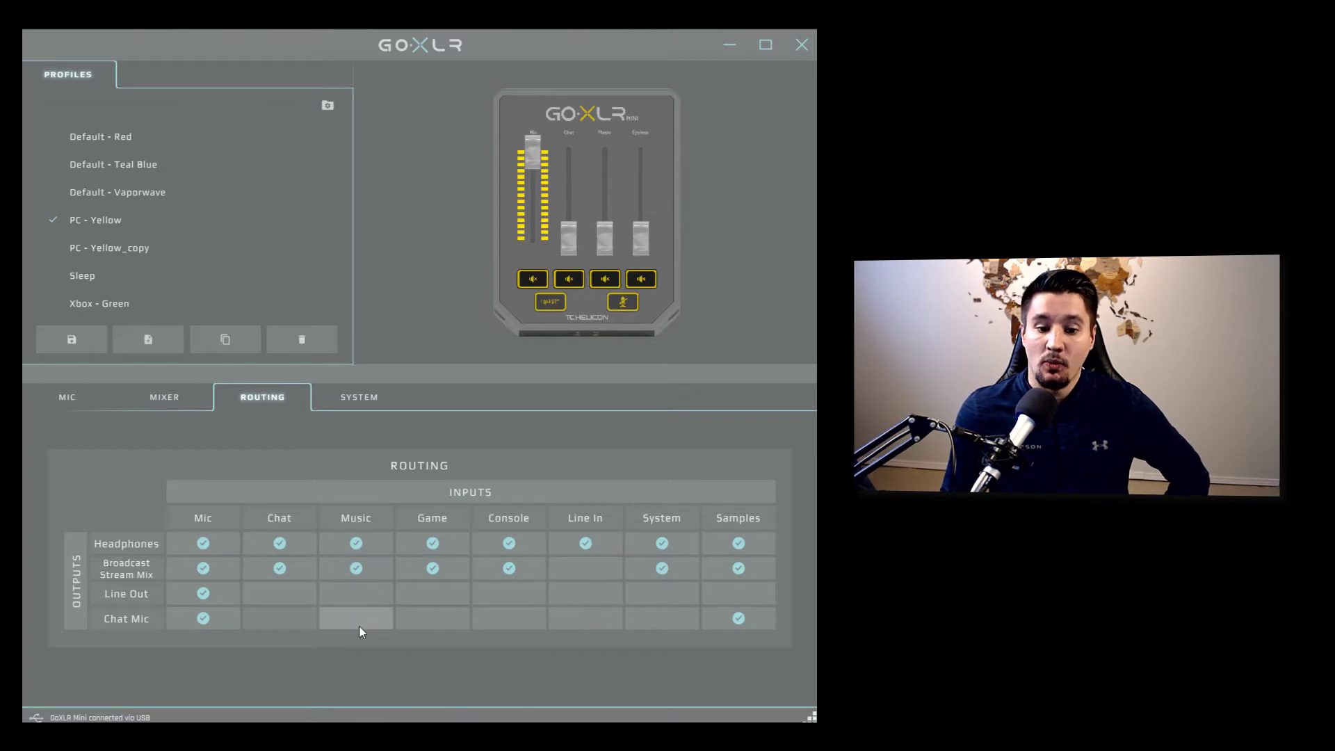
- Toggle Music's Chat Mic routing on and off, leaving it unrouted
left_click(355, 618)
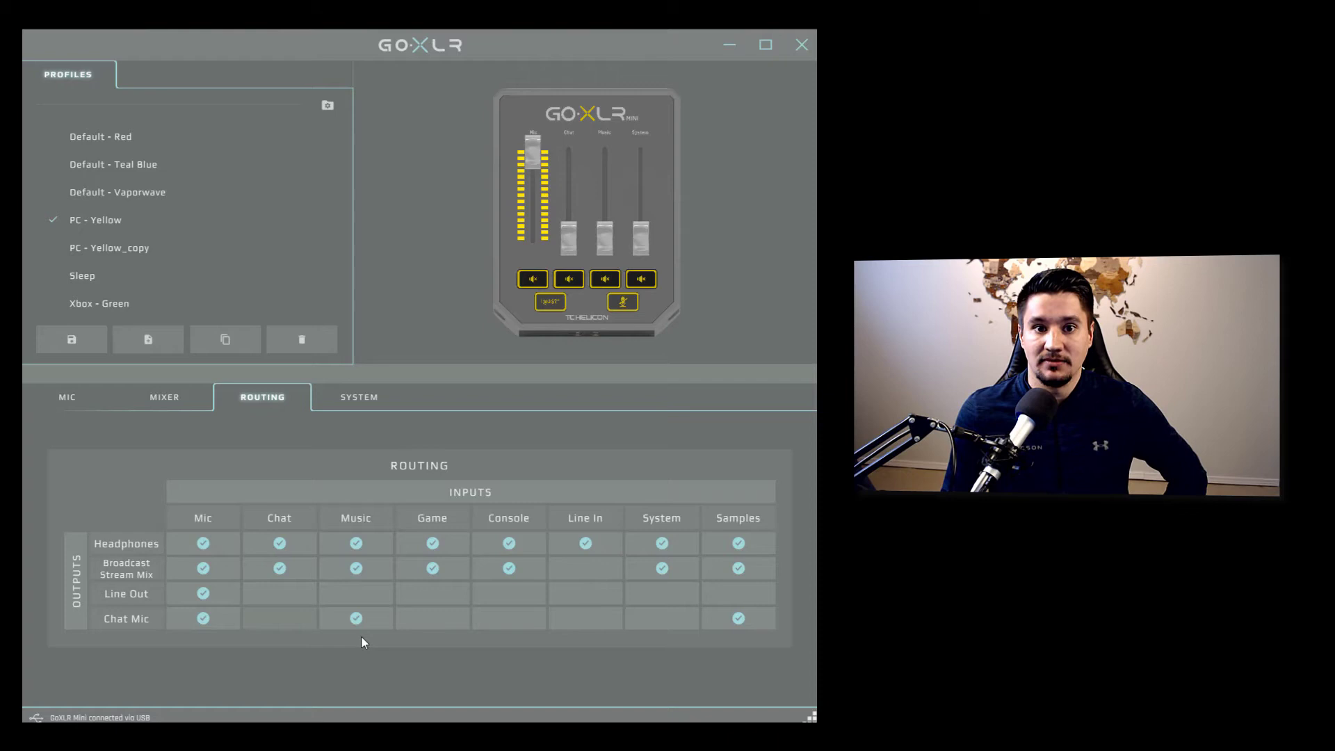
left_click(355, 618)
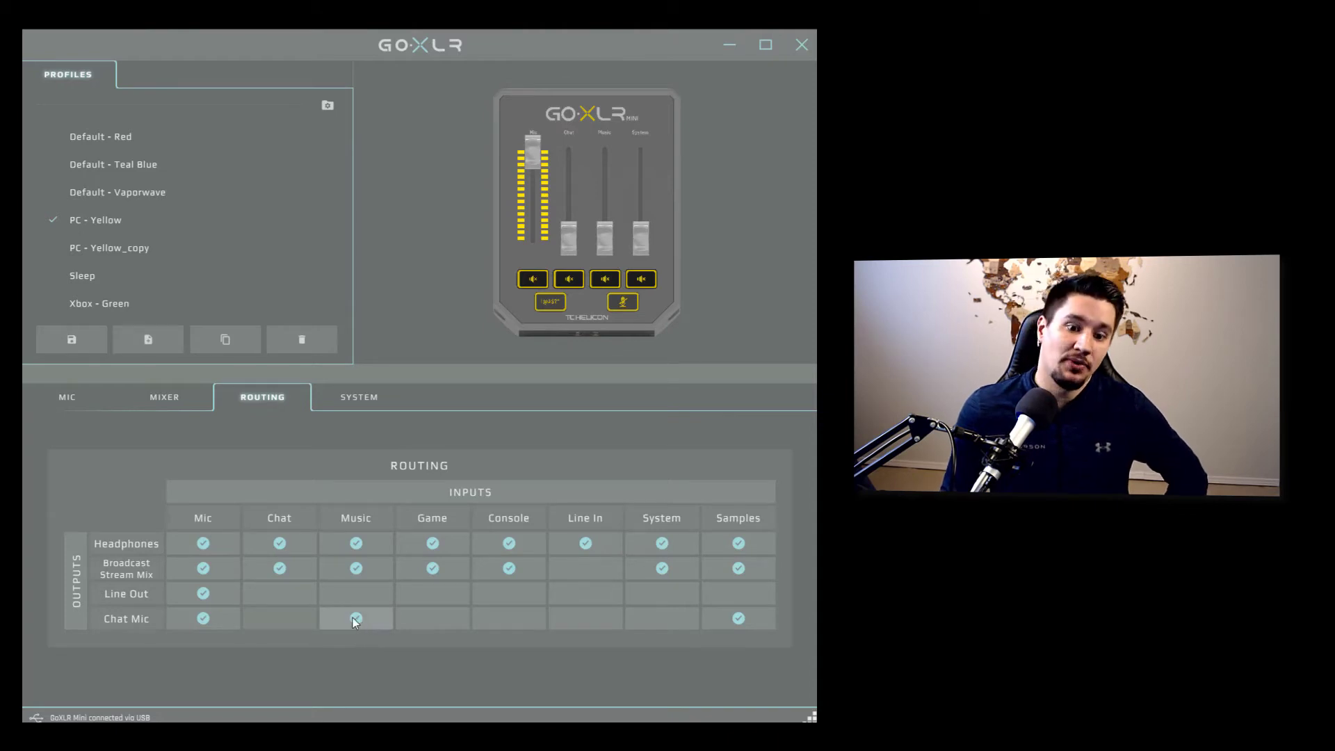
left_click(355, 618)
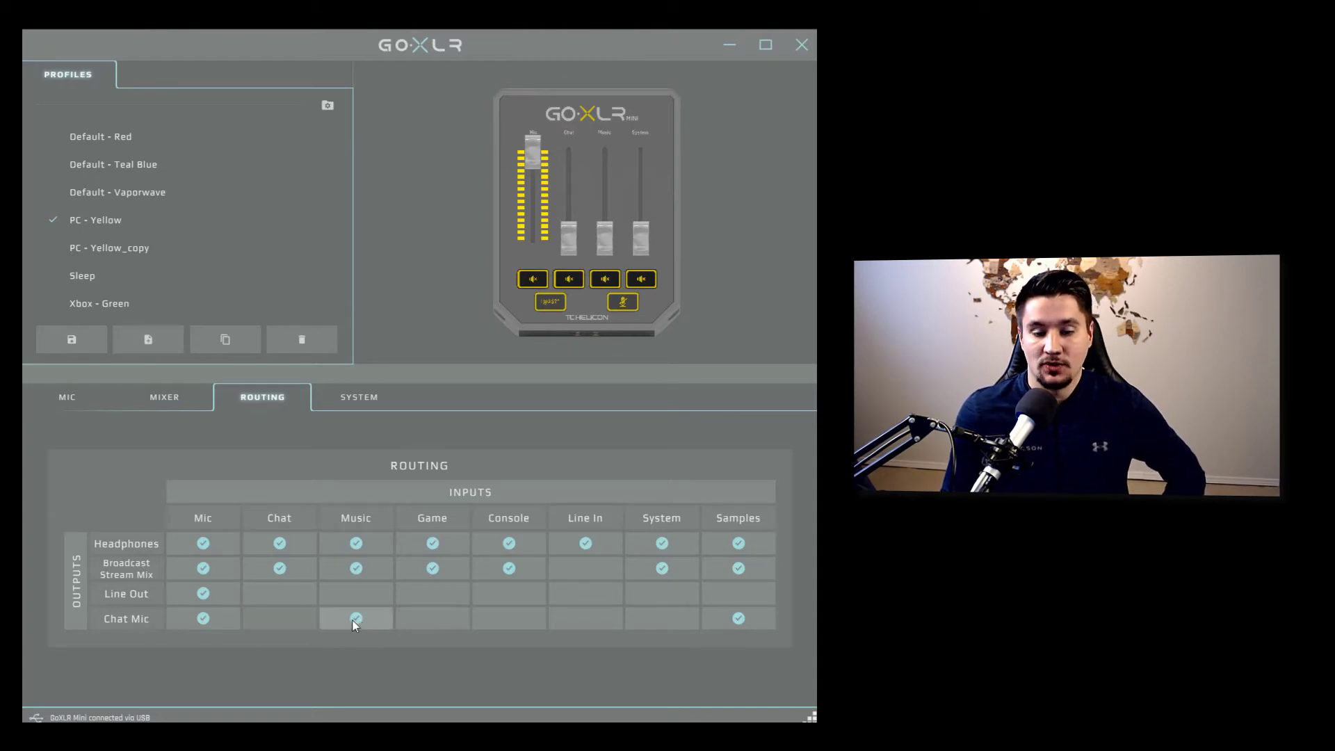
left_click(355, 618)
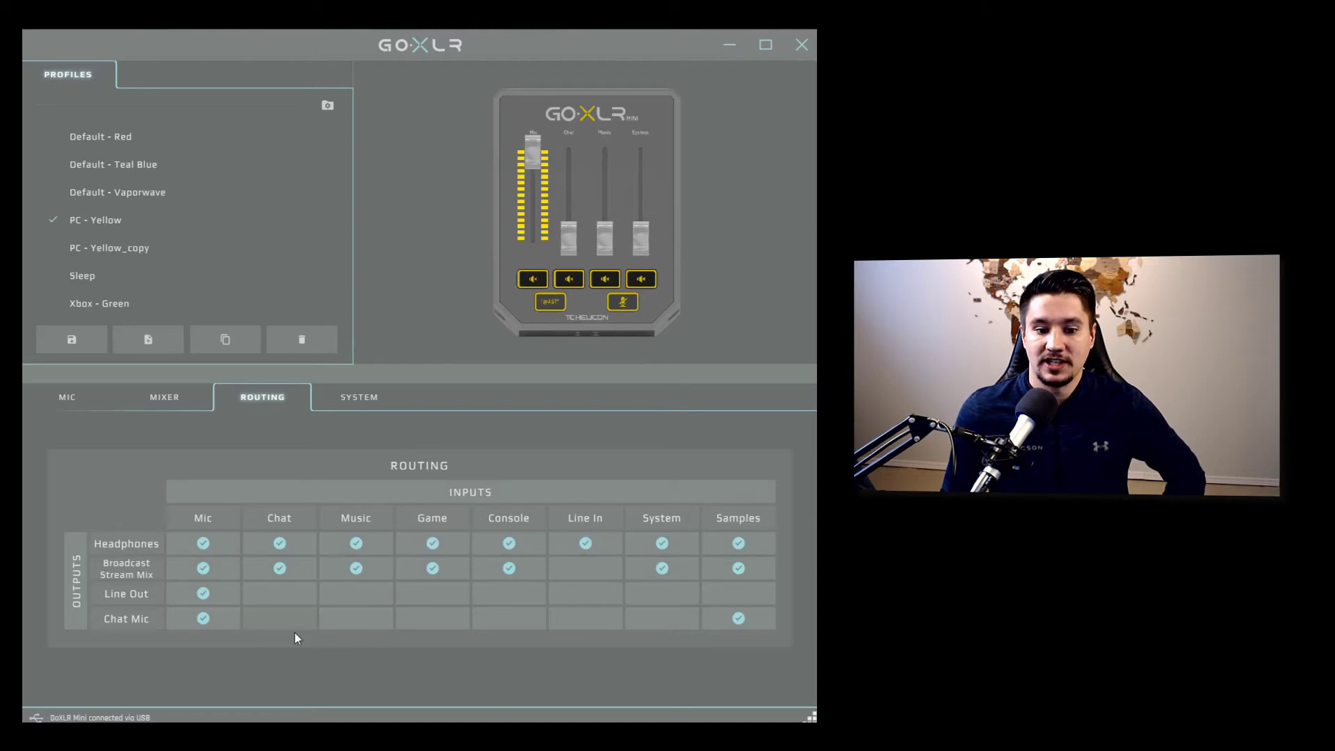
mouse_move(508, 617)
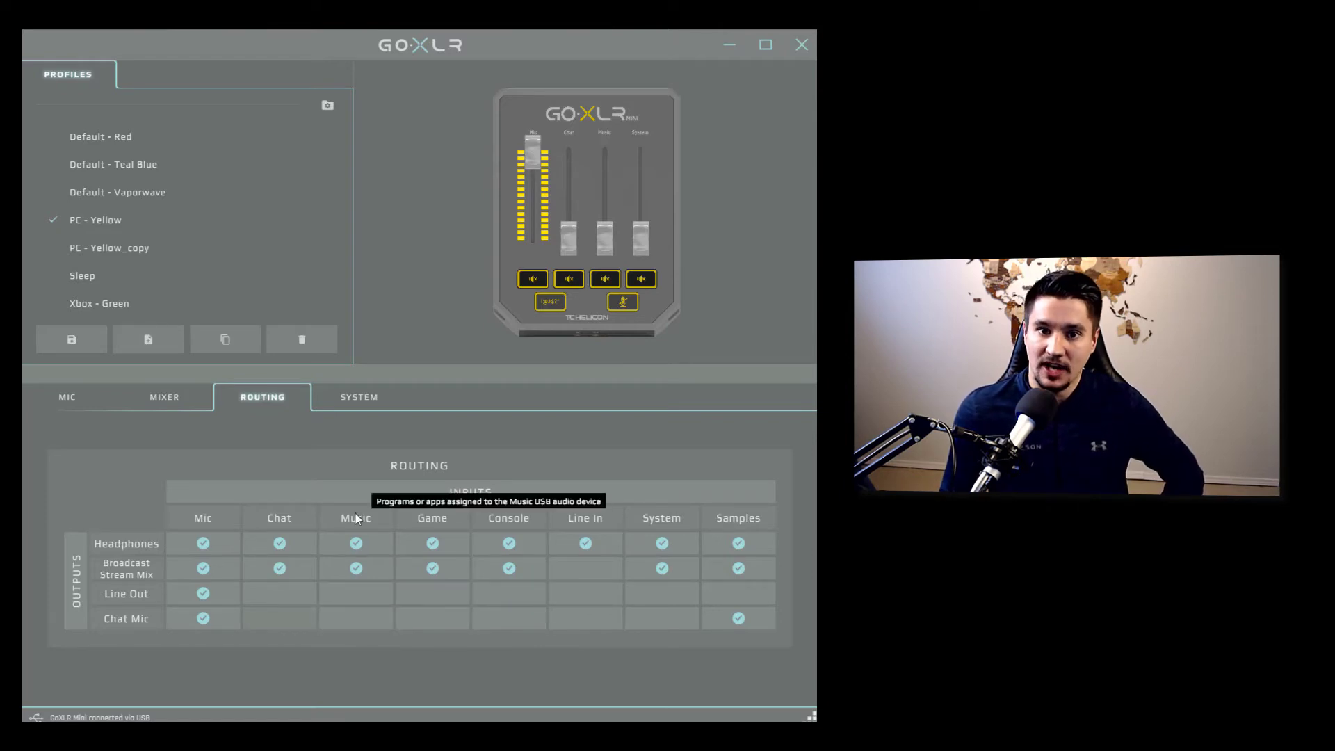
- Switch Music's Headphones routing off and back on, leaving it checked
left_click(356, 543)
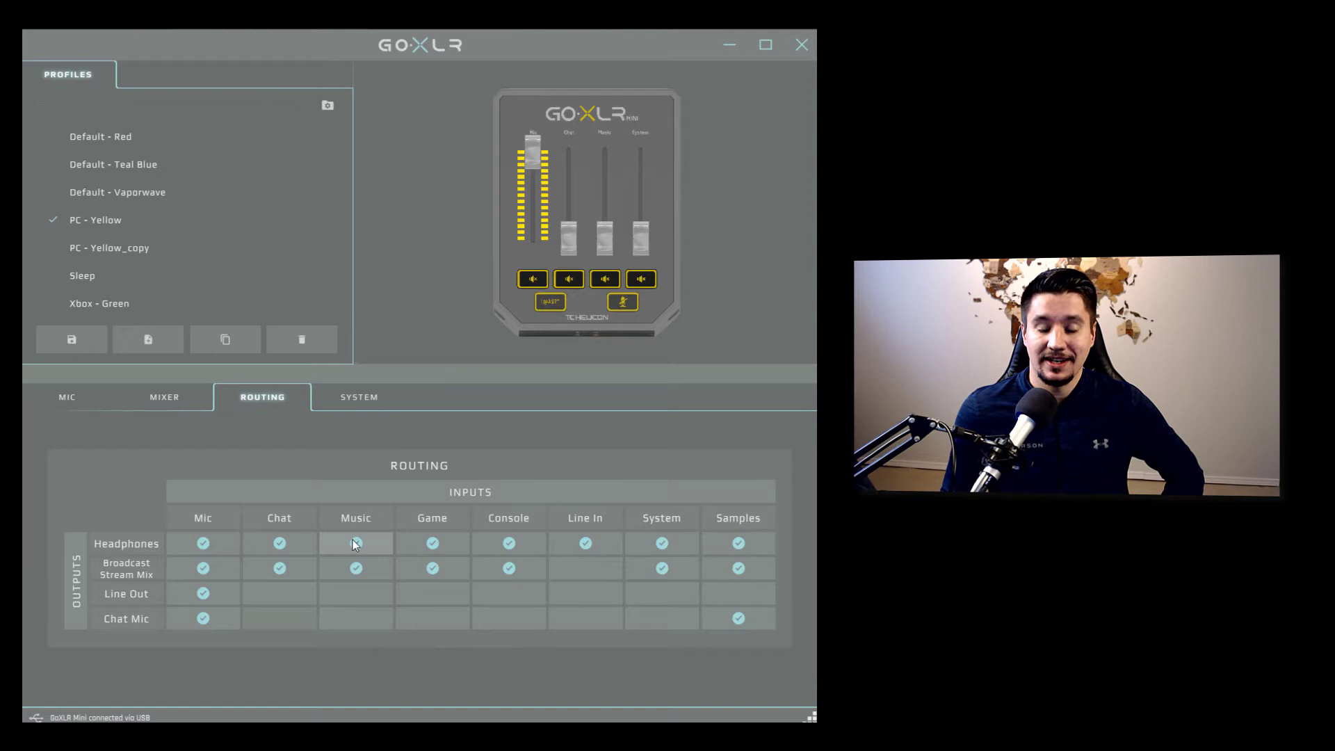
left_click(356, 542)
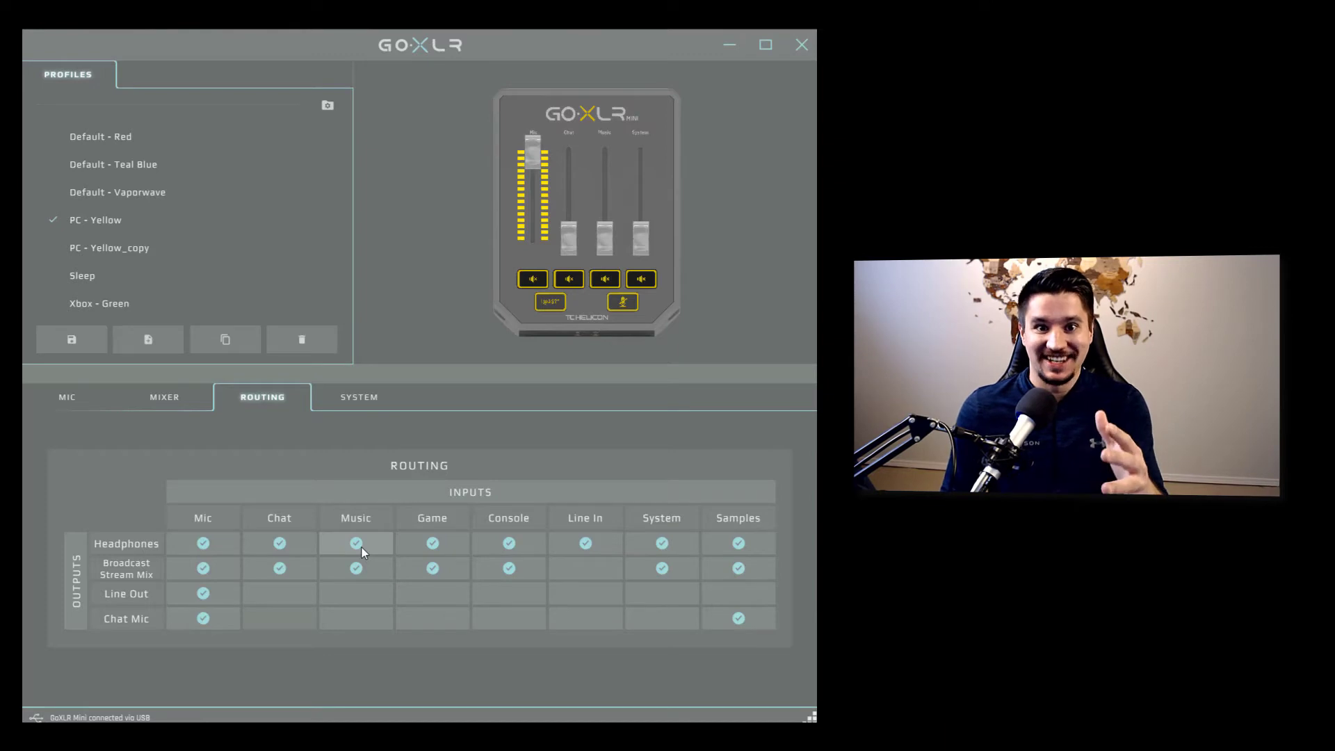
left_click(356, 542)
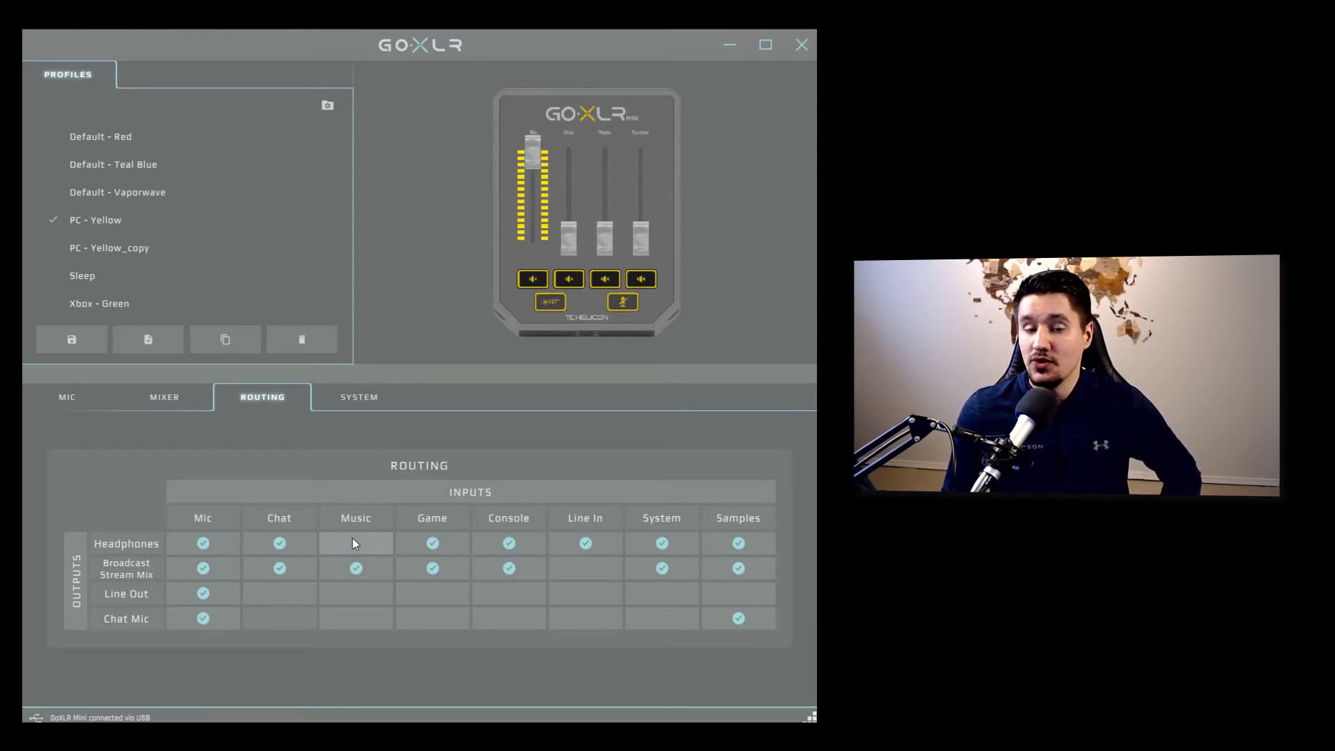
left_click(355, 542)
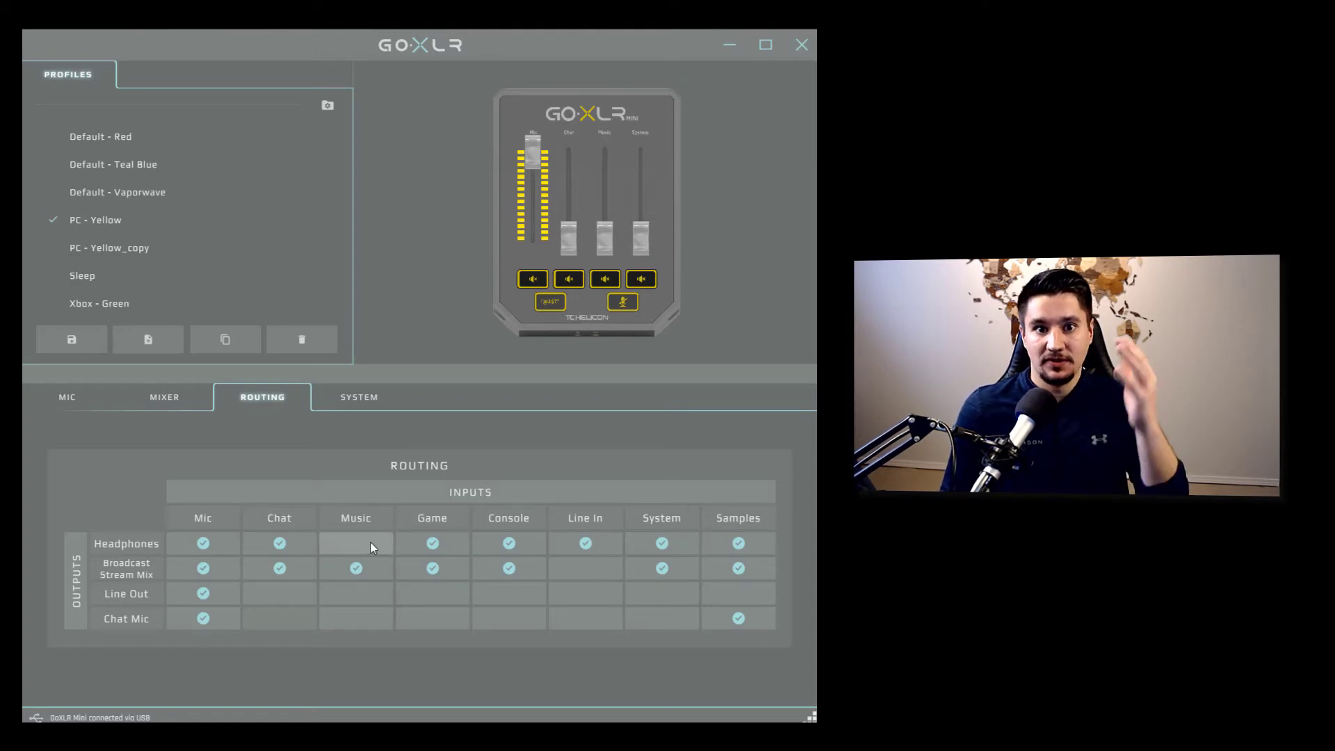
left_click(356, 542)
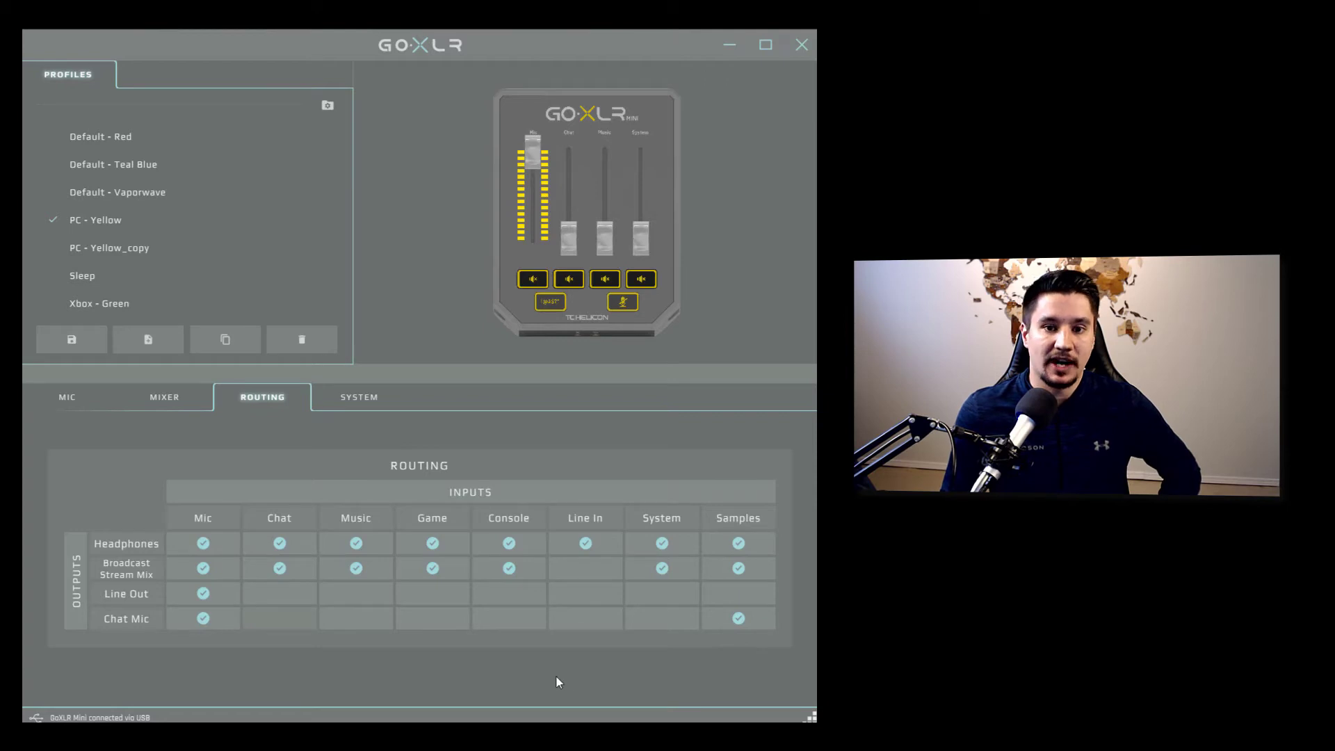
mouse_move(545, 667)
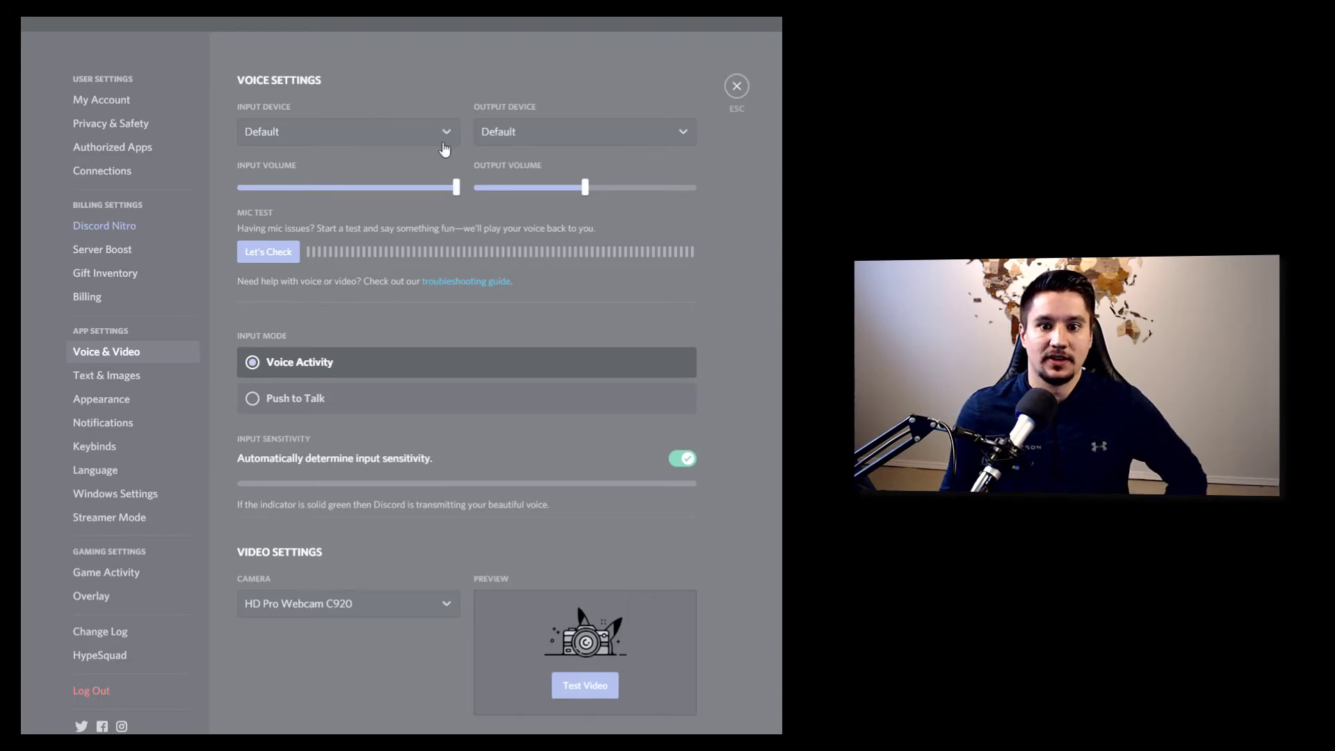
mouse_move(344, 106)
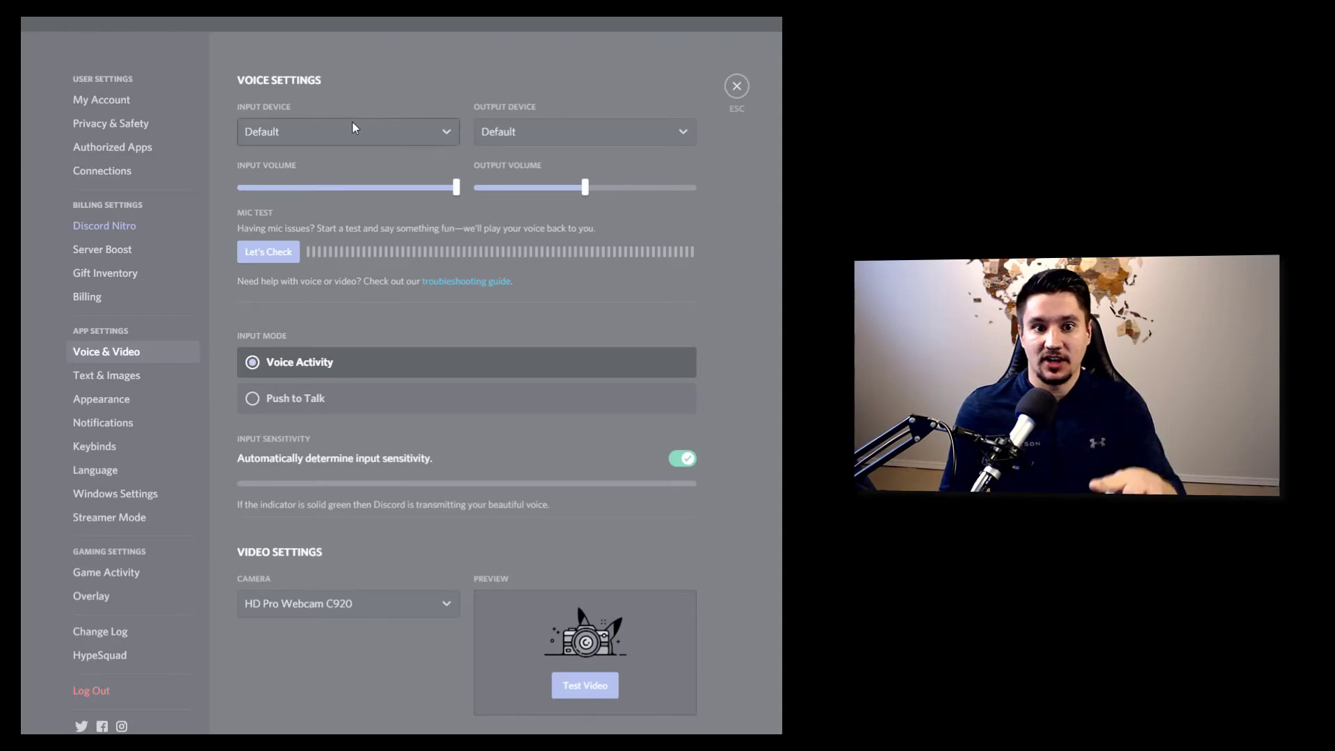
- Set Discord input to Chat Mic (GoXLR Mini) and output to Chat (GoXLR Mini)
left_click(347, 132)
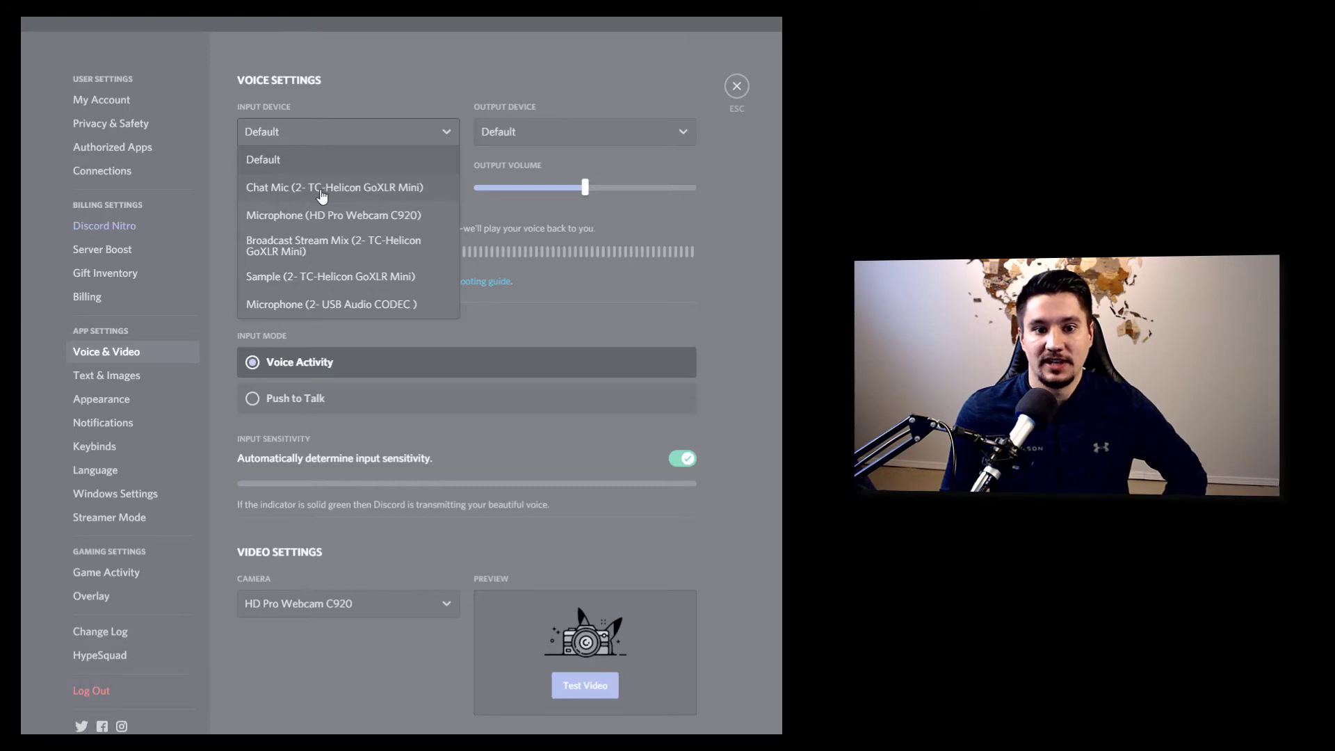
left_click(334, 187)
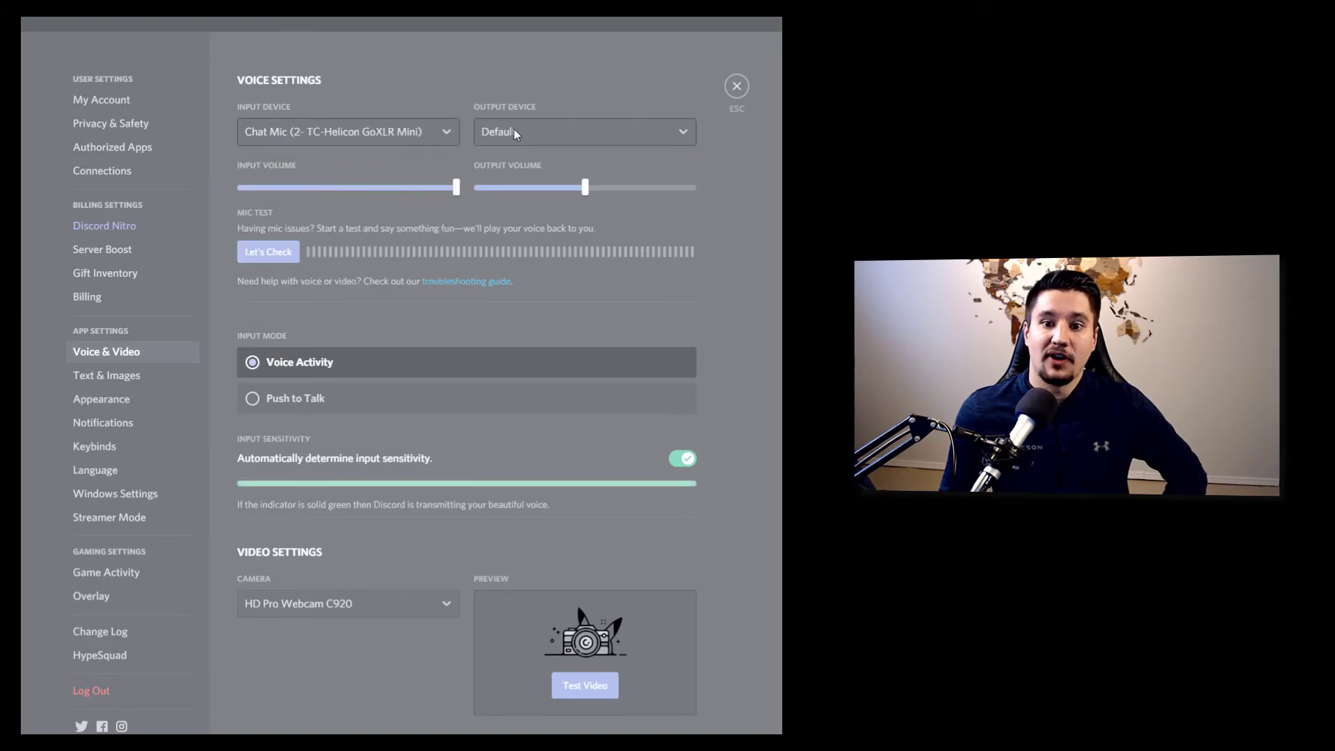
left_click(584, 131)
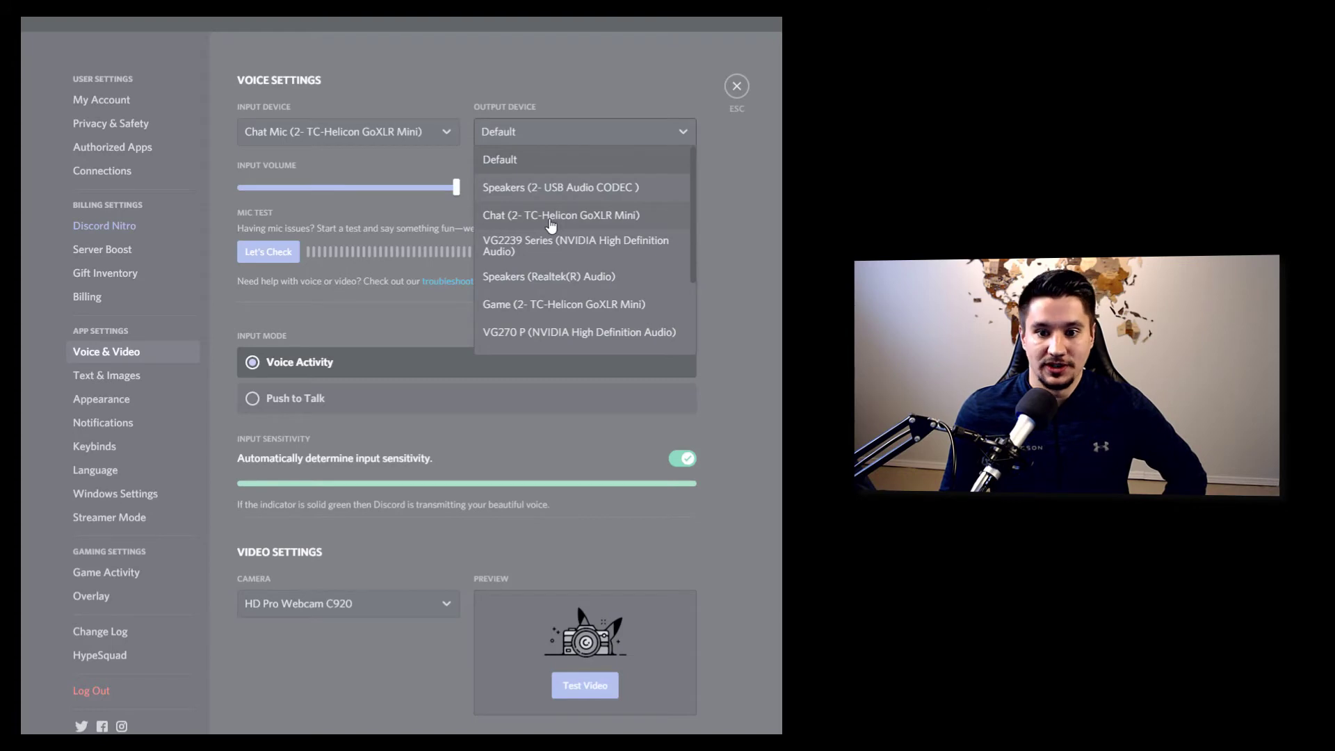
left_click(561, 215)
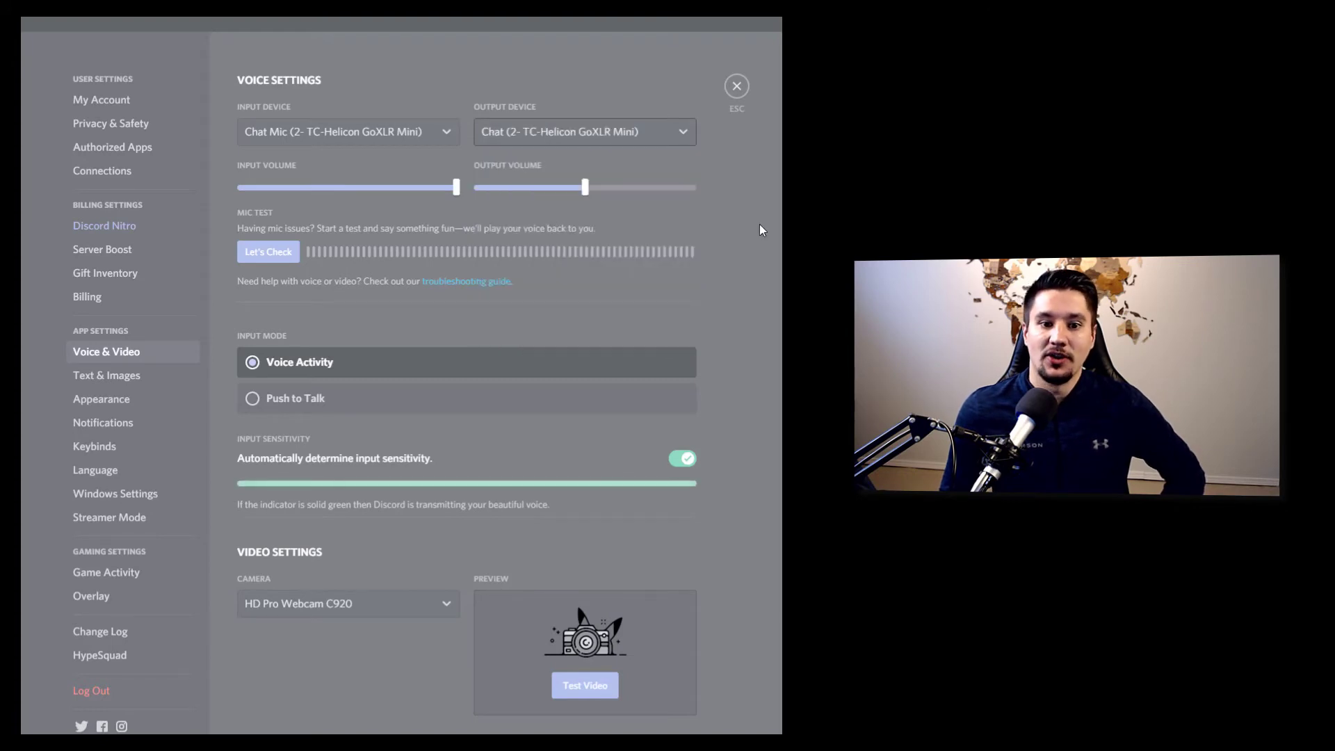
mouse_move(408, 141)
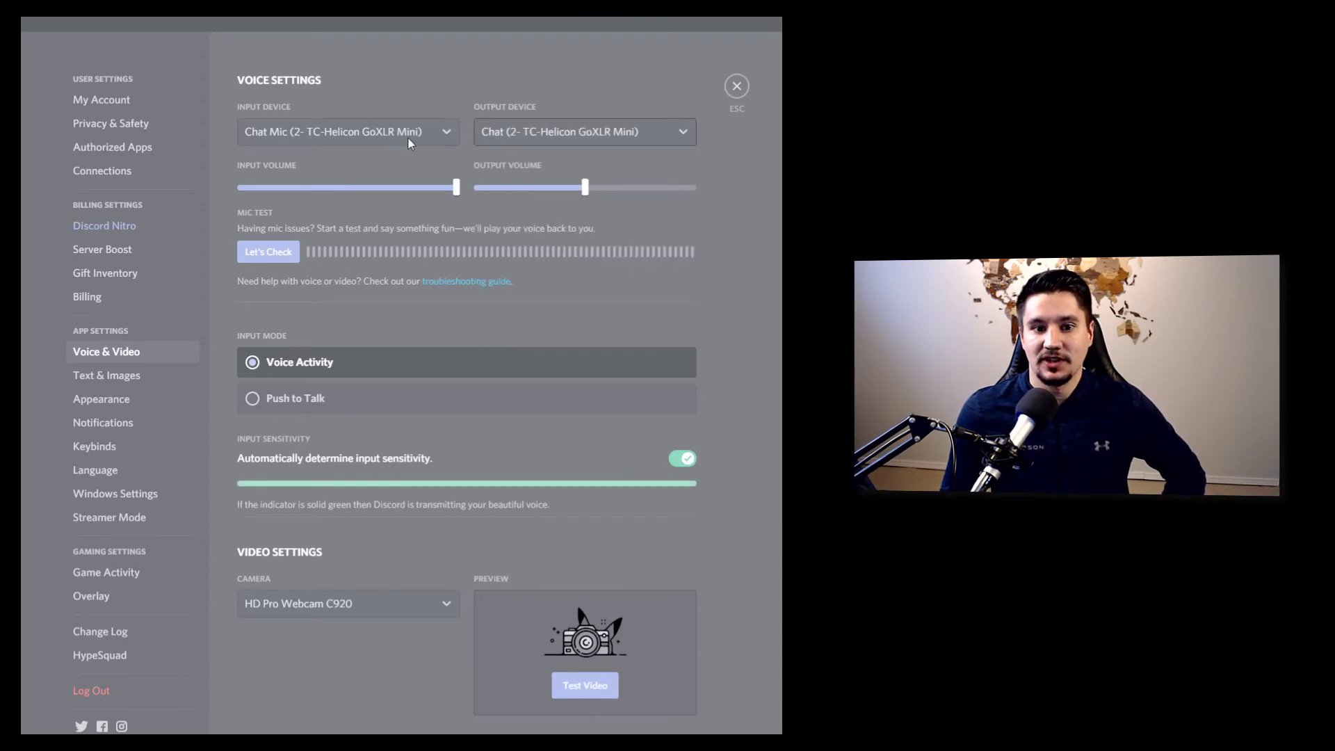
mouse_move(769, 238)
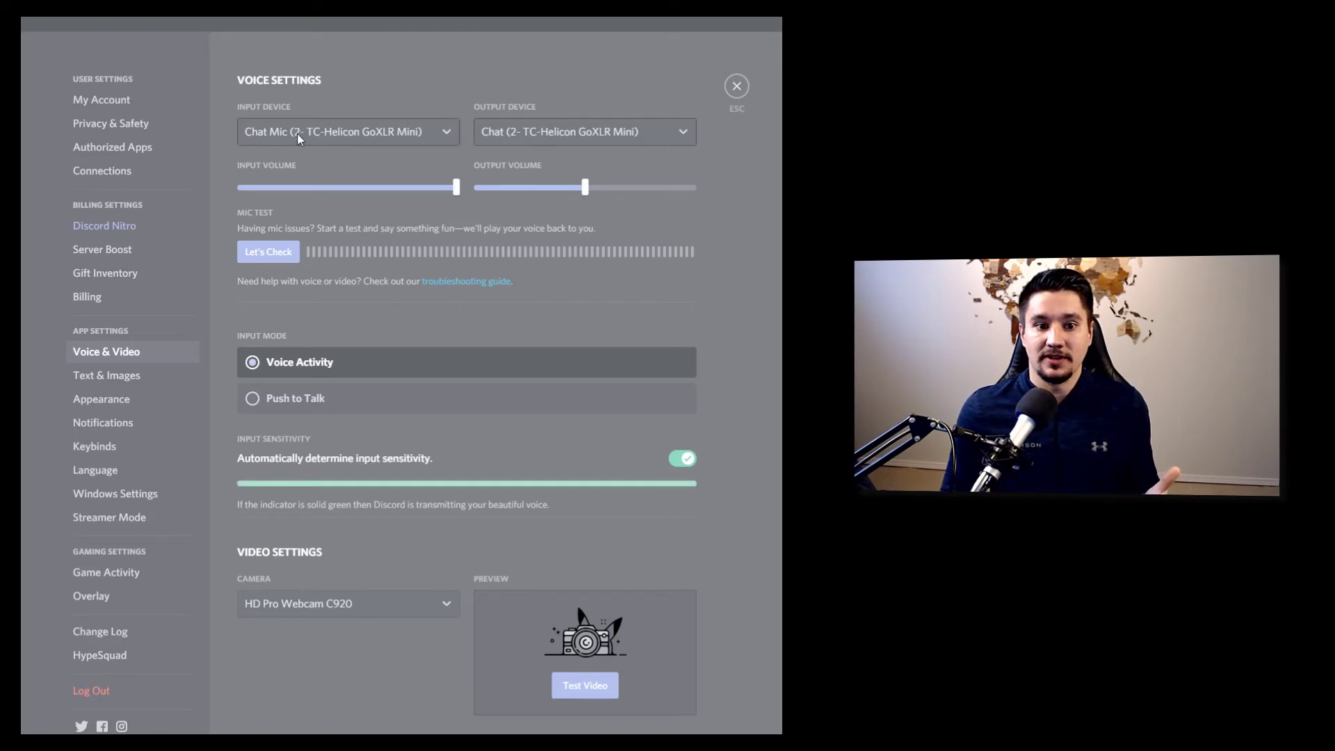
left_click(348, 132)
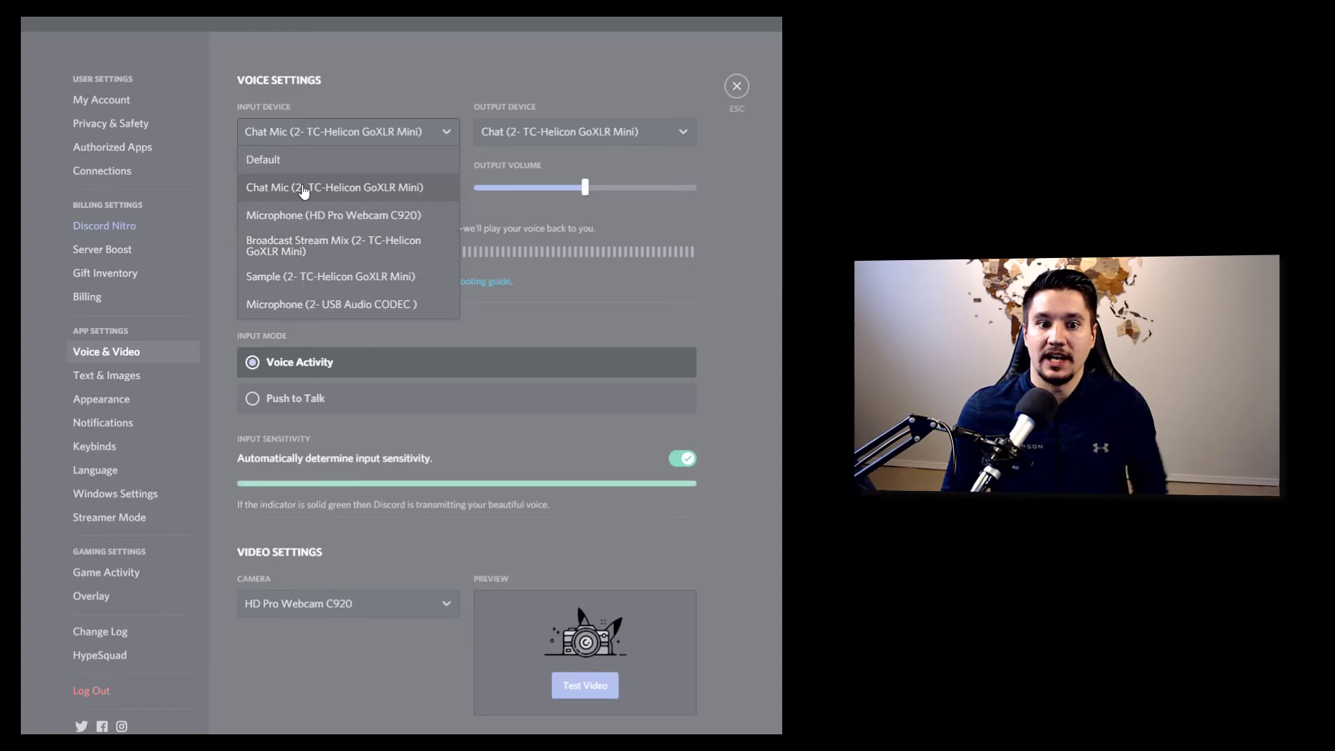
left_click(333, 186)
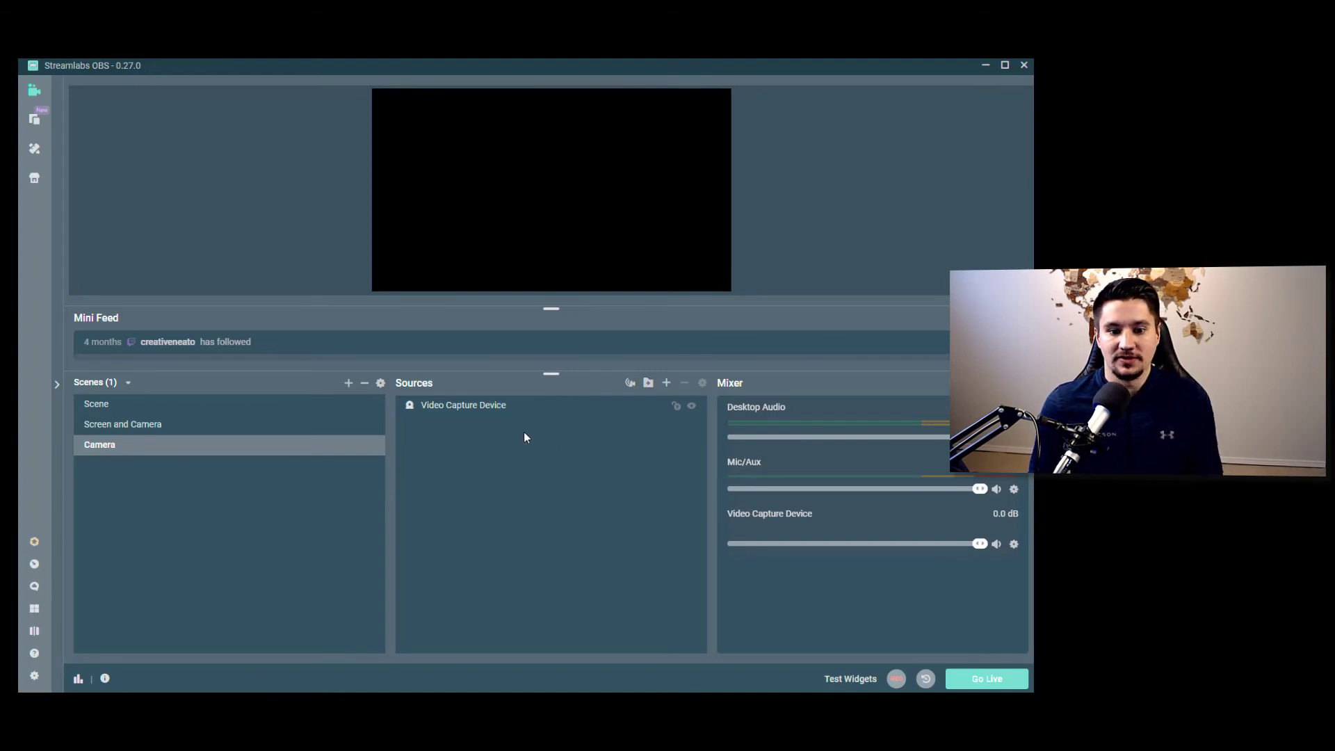
mouse_move(667, 383)
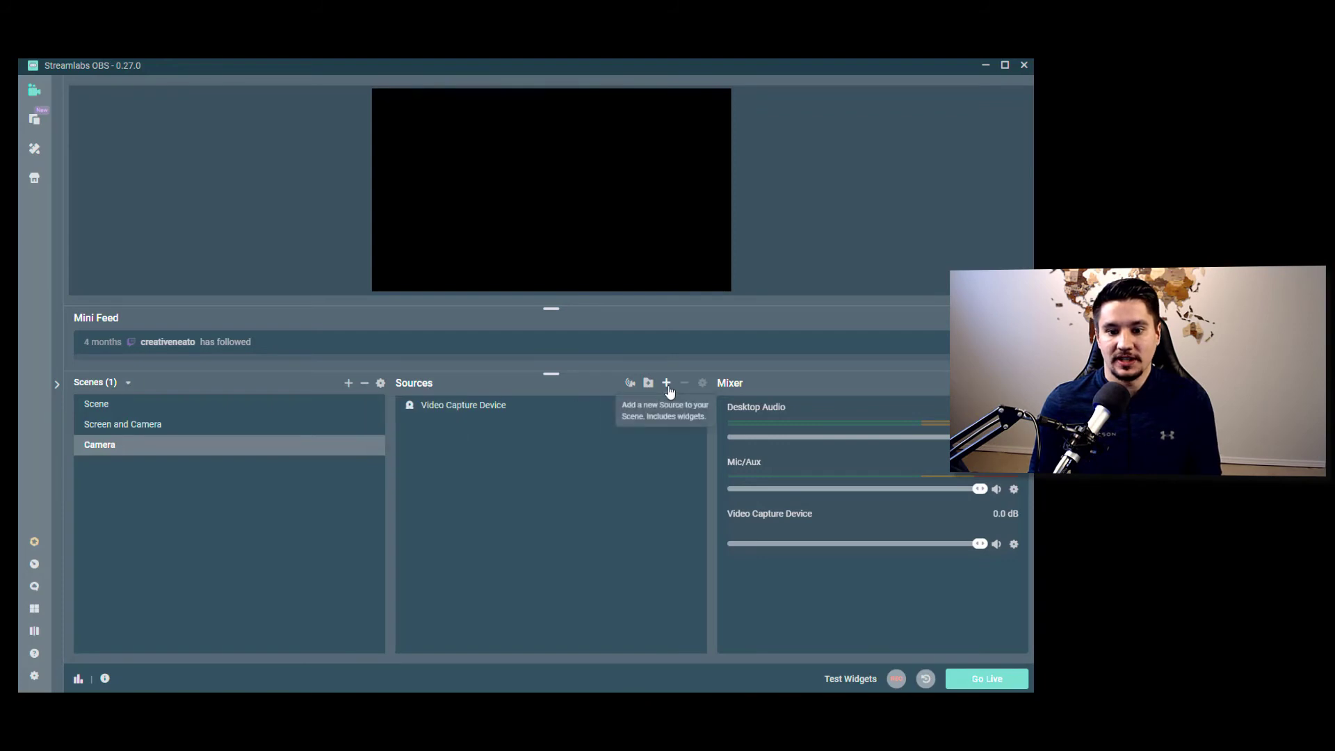
- Add an Audio Input Capture source to the Camera scene
left_click(666, 382)
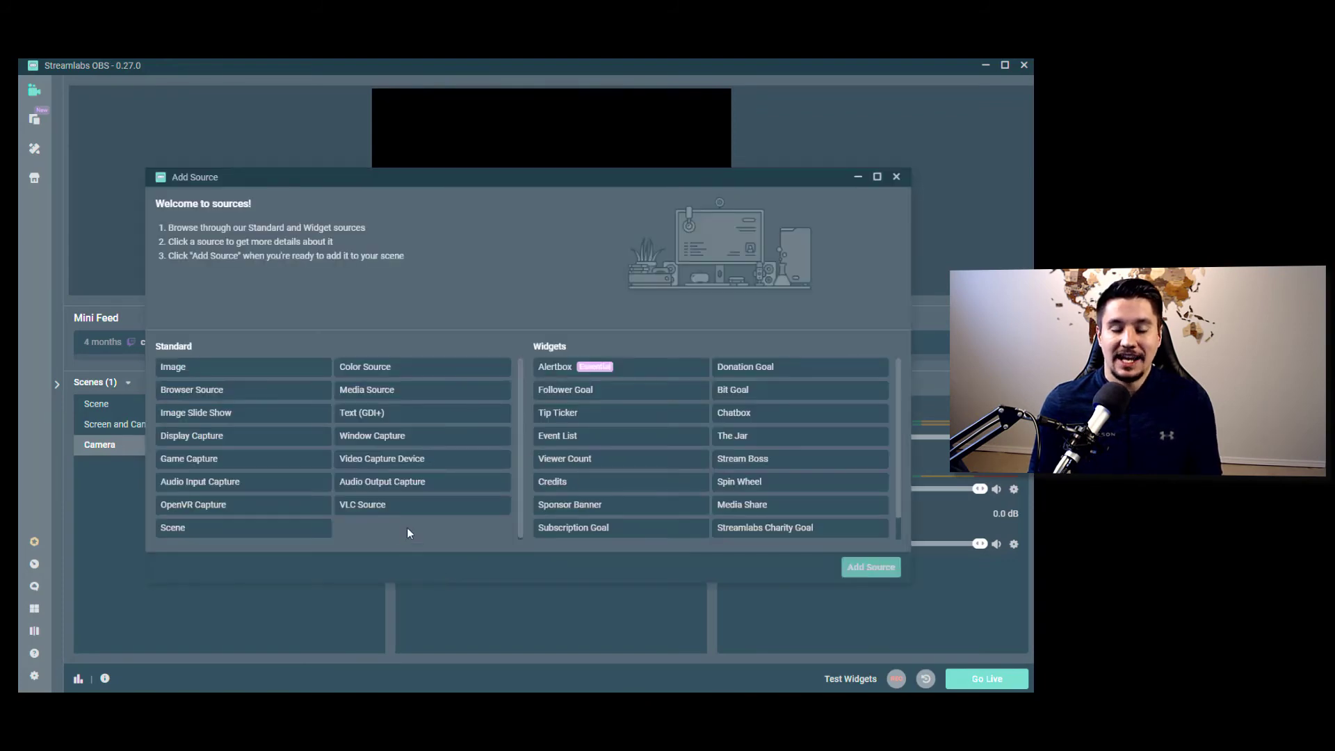
mouse_move(414, 503)
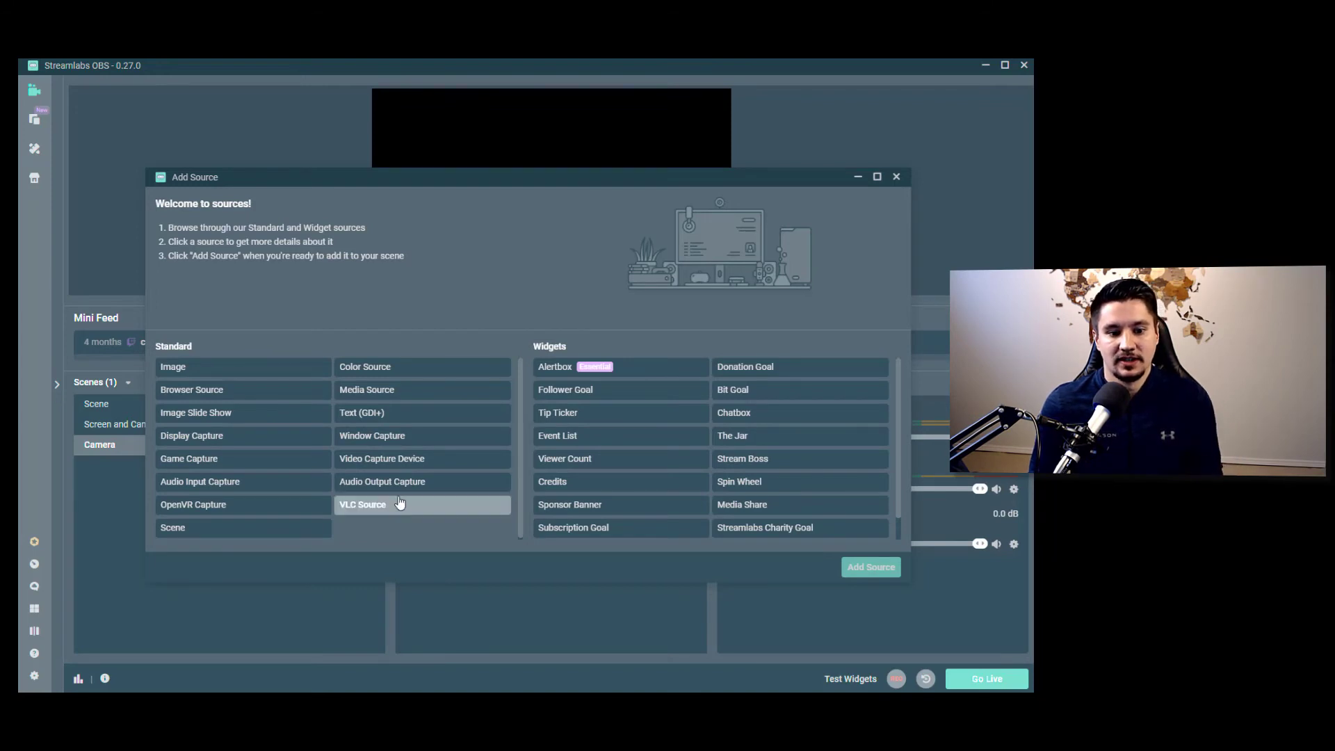
mouse_move(200, 481)
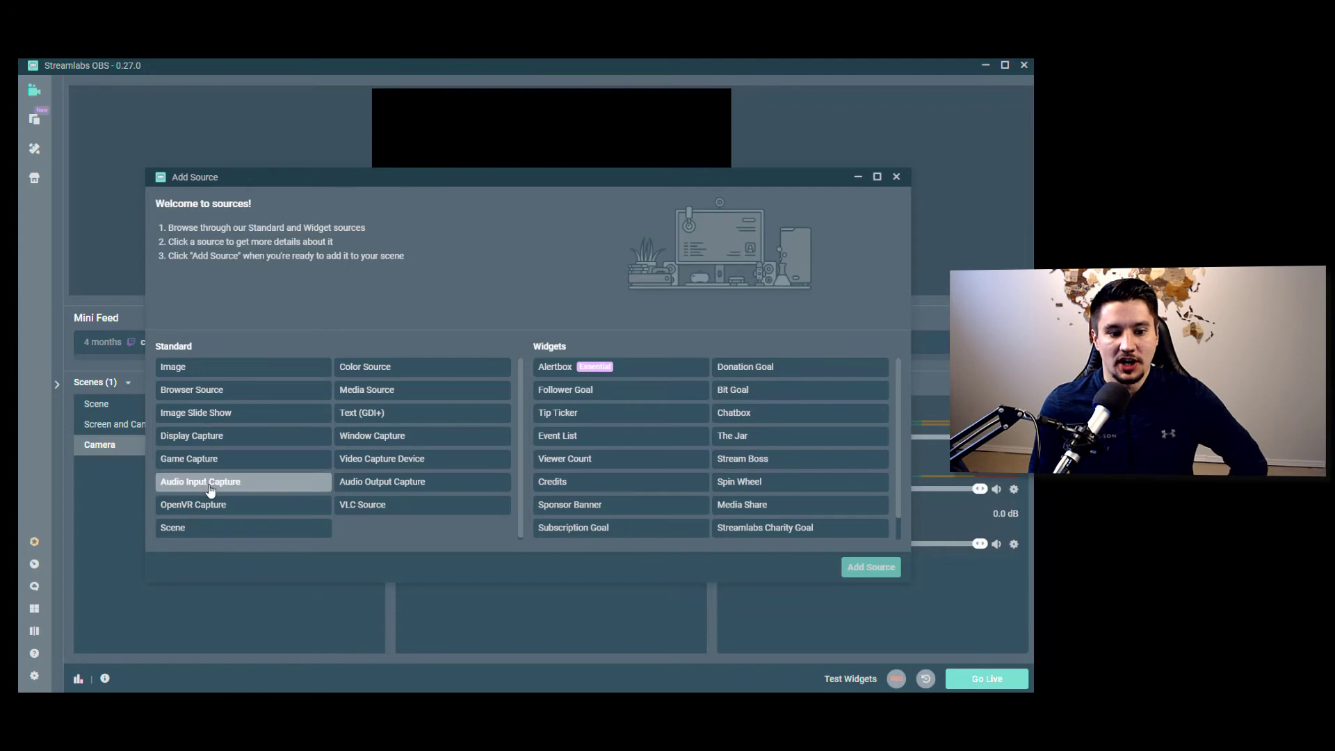
left_click(200, 481)
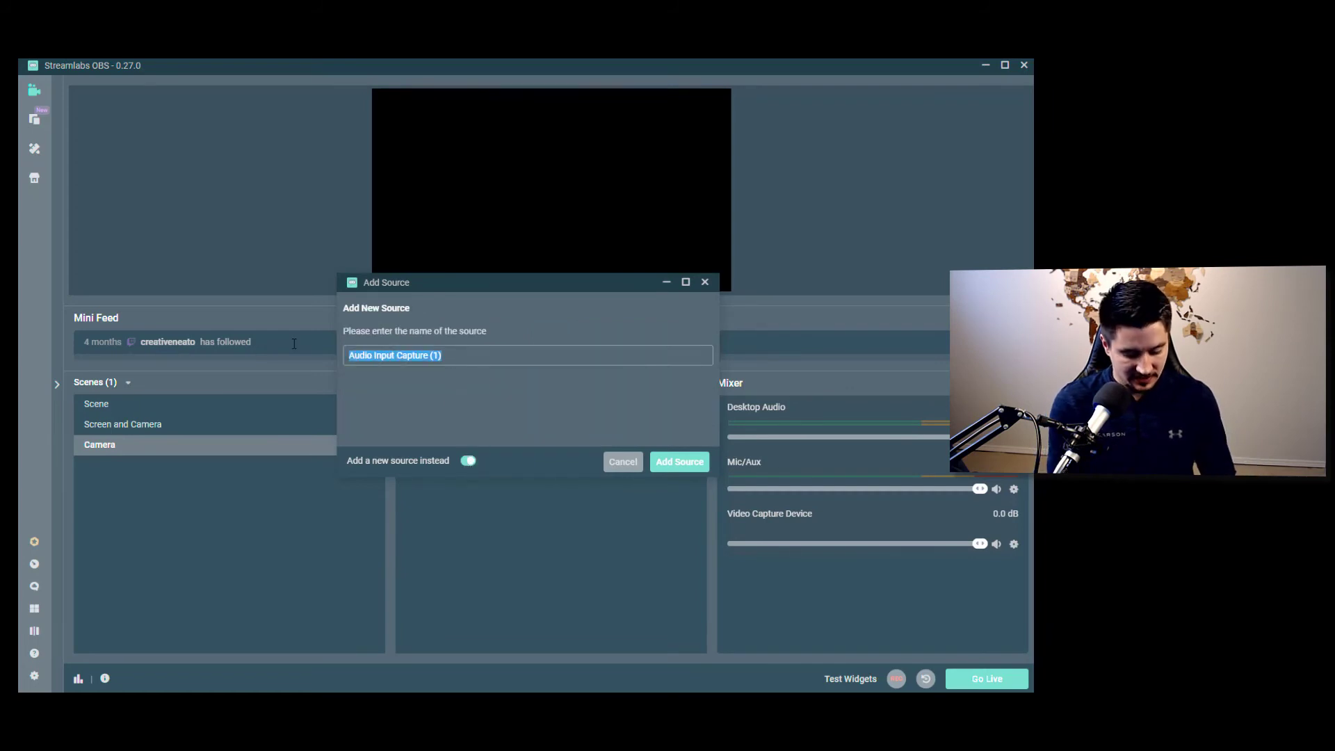
- Name the new audio source 'GoXLR Broadcast' and create it
type("G")
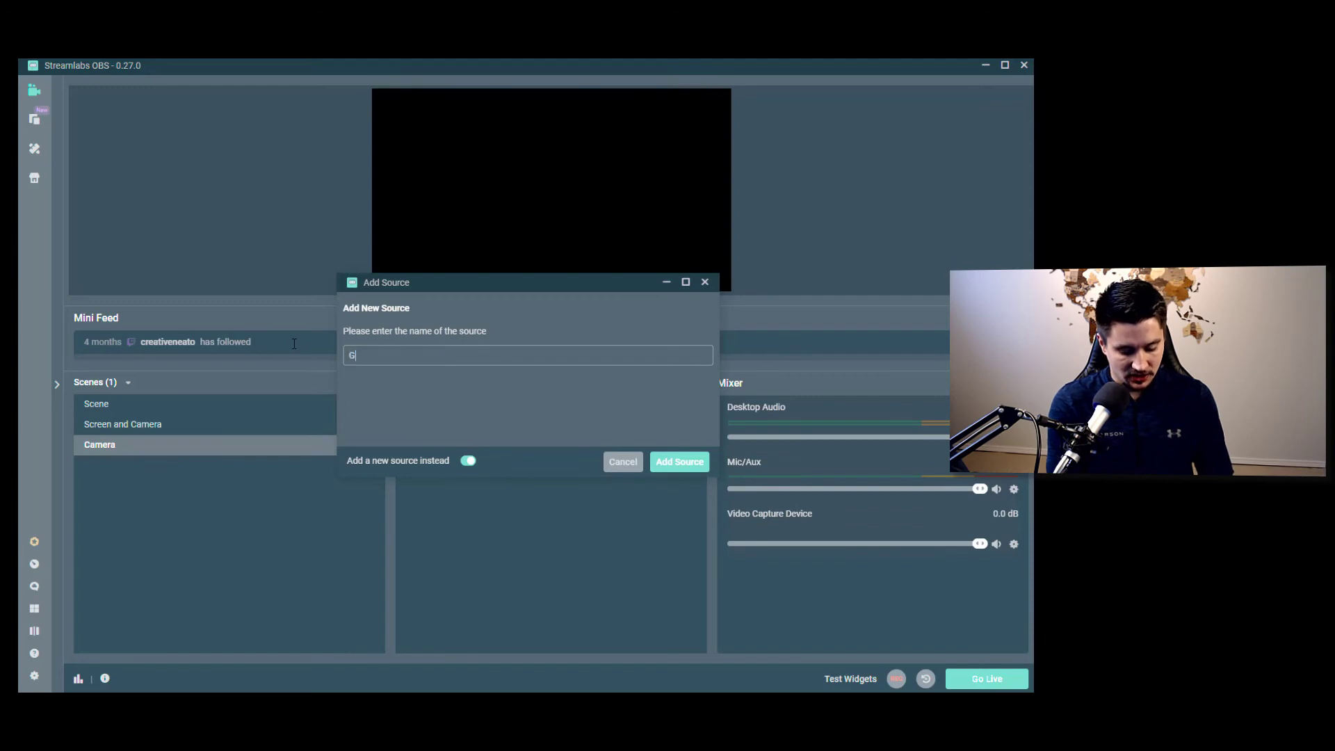
type("oXLR")
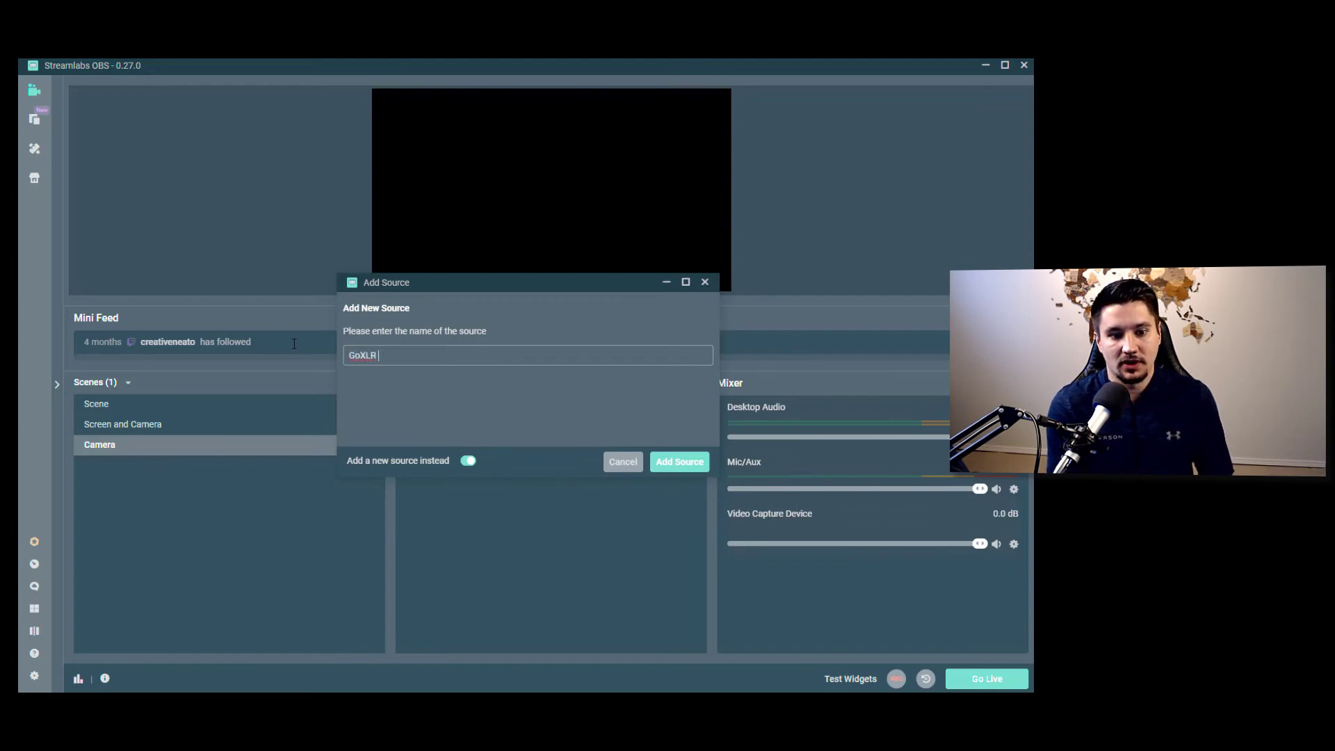
type("Broadcast")
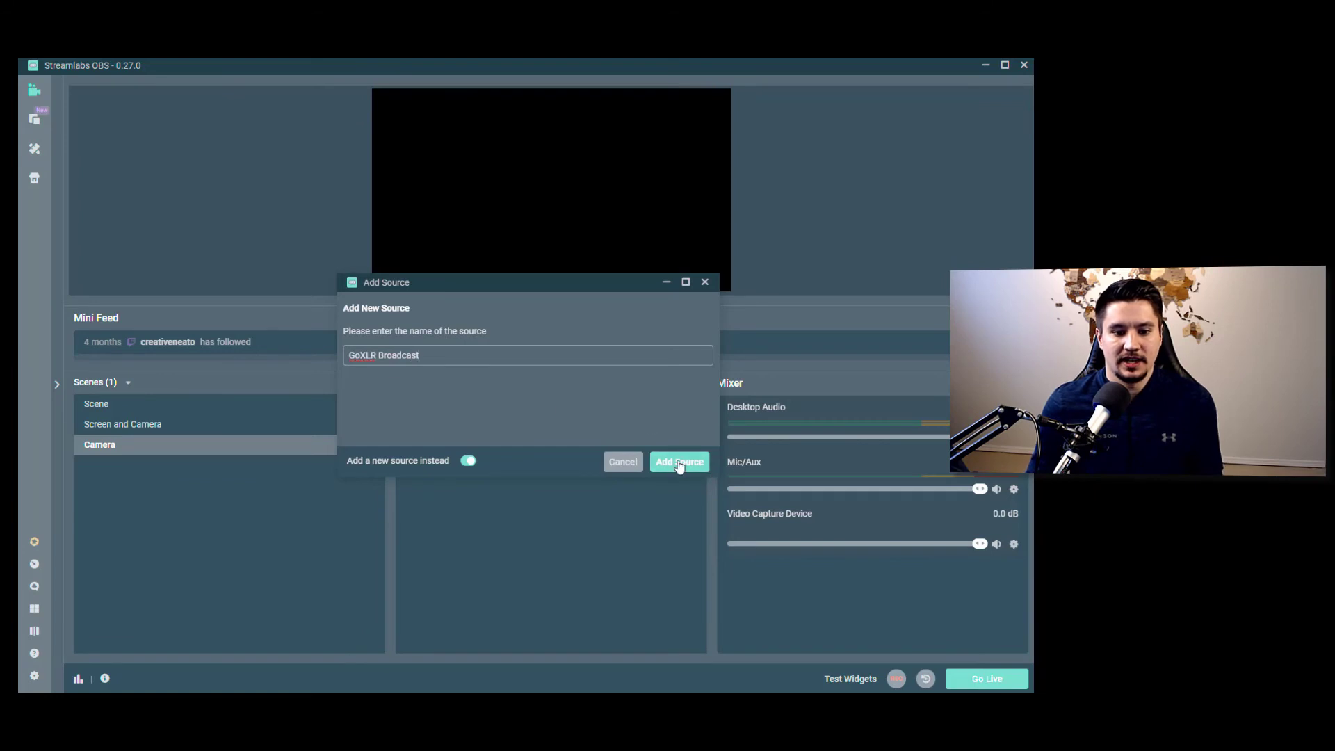
left_click(679, 462)
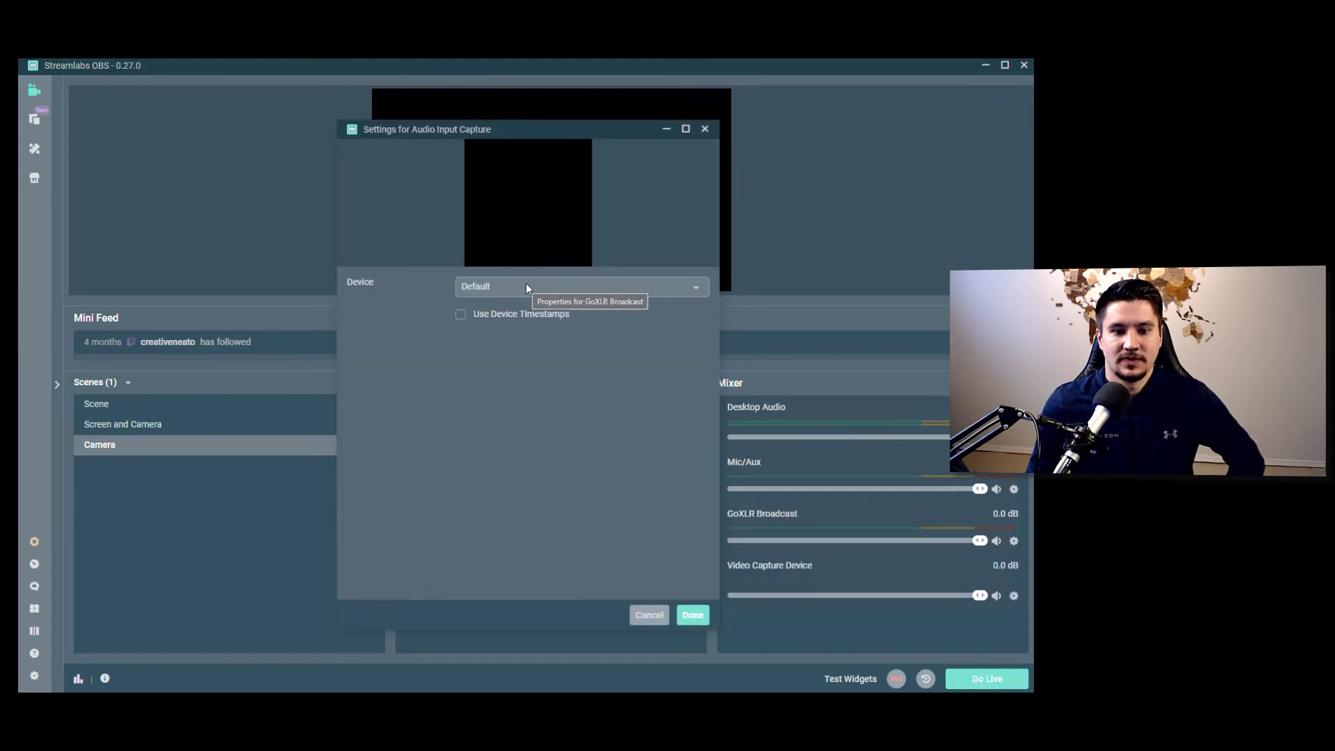
- Set the source device to Broadcast Stream Mix (2- TC-Helicon GoXLR Mini) and finish
left_click(581, 285)
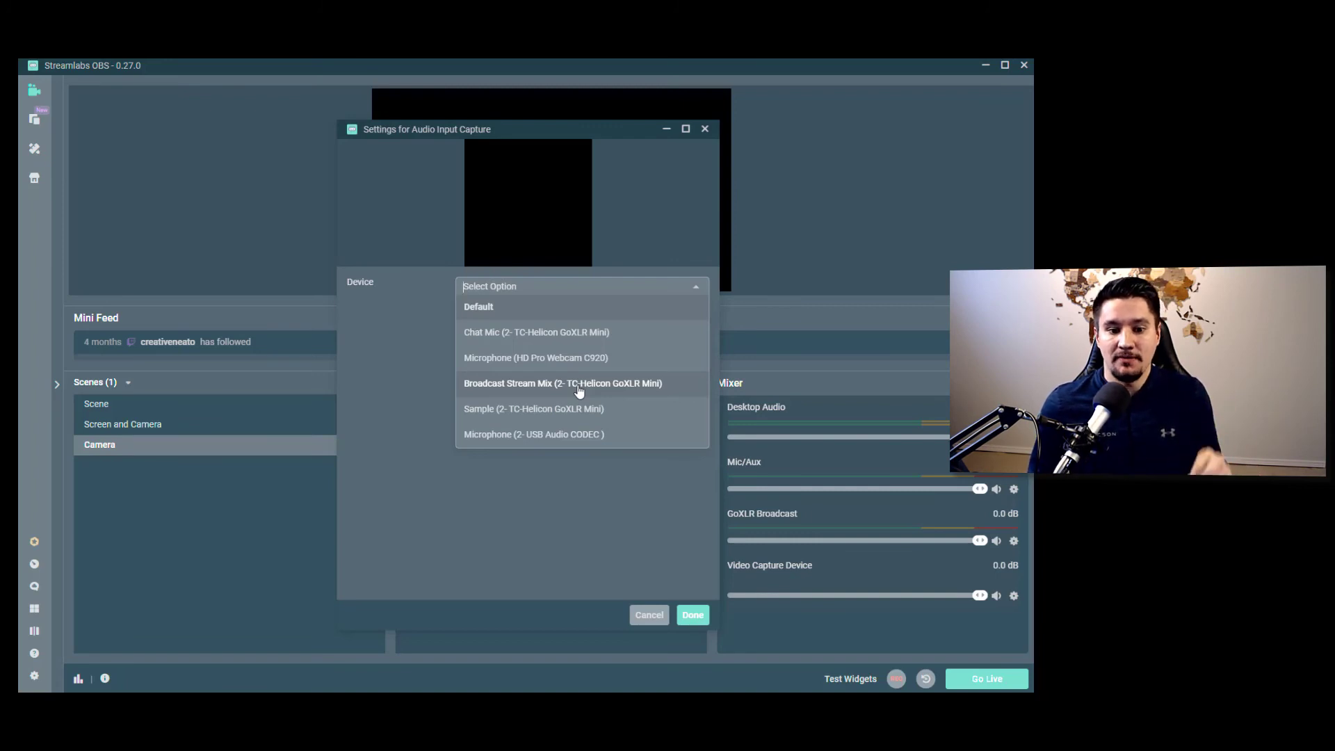
left_click(562, 382)
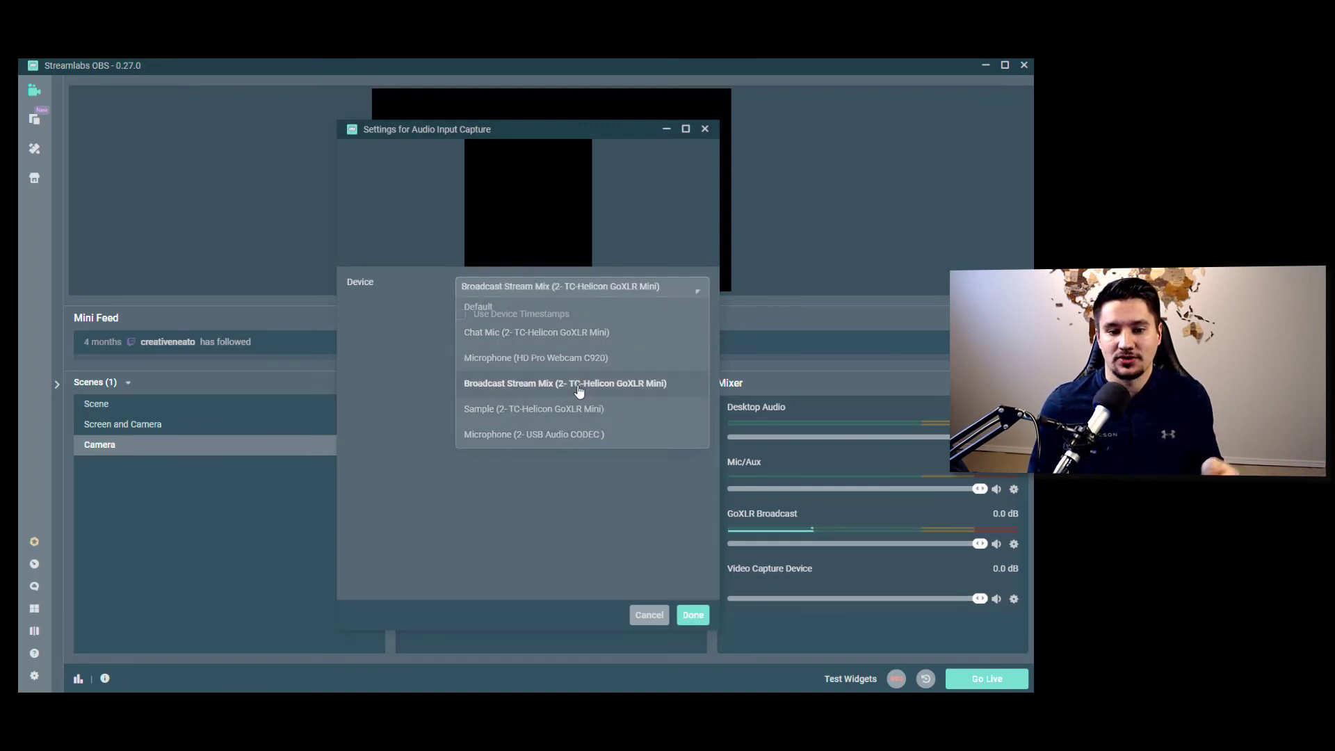
left_click(691, 614)
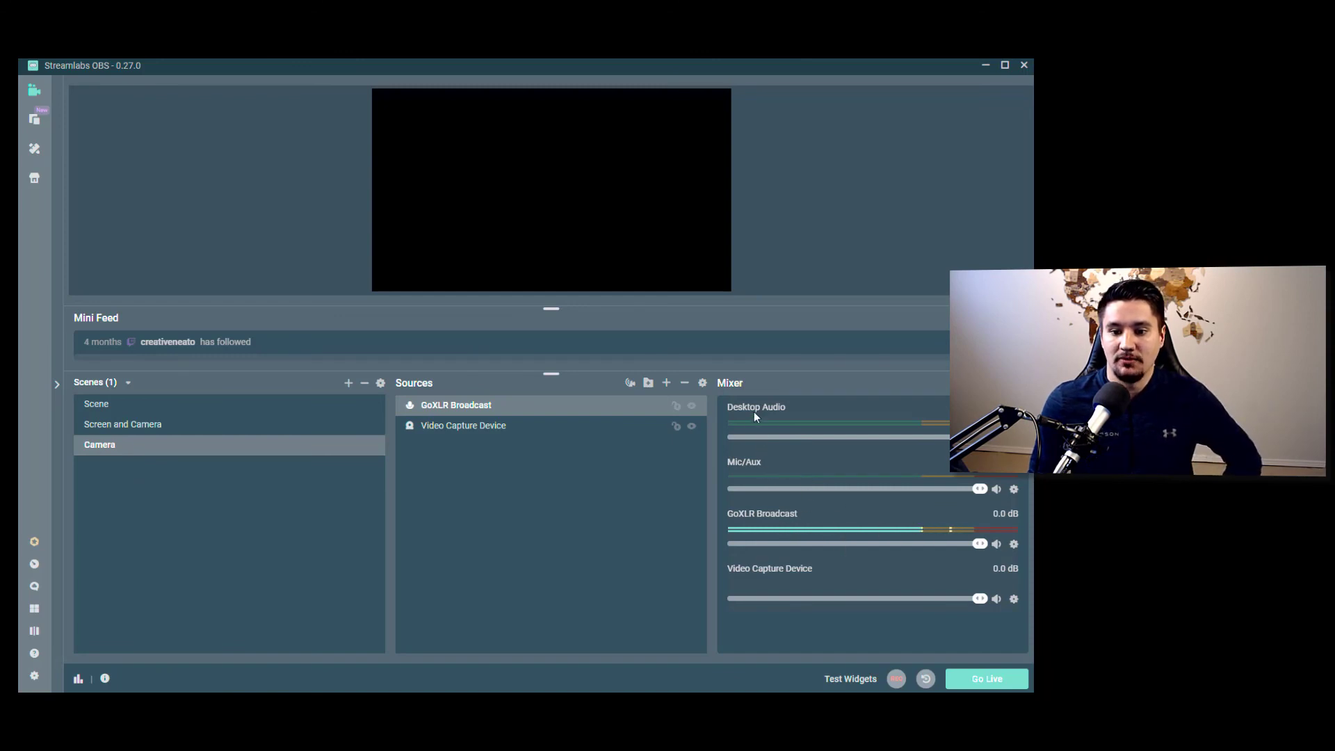
mouse_move(756, 577)
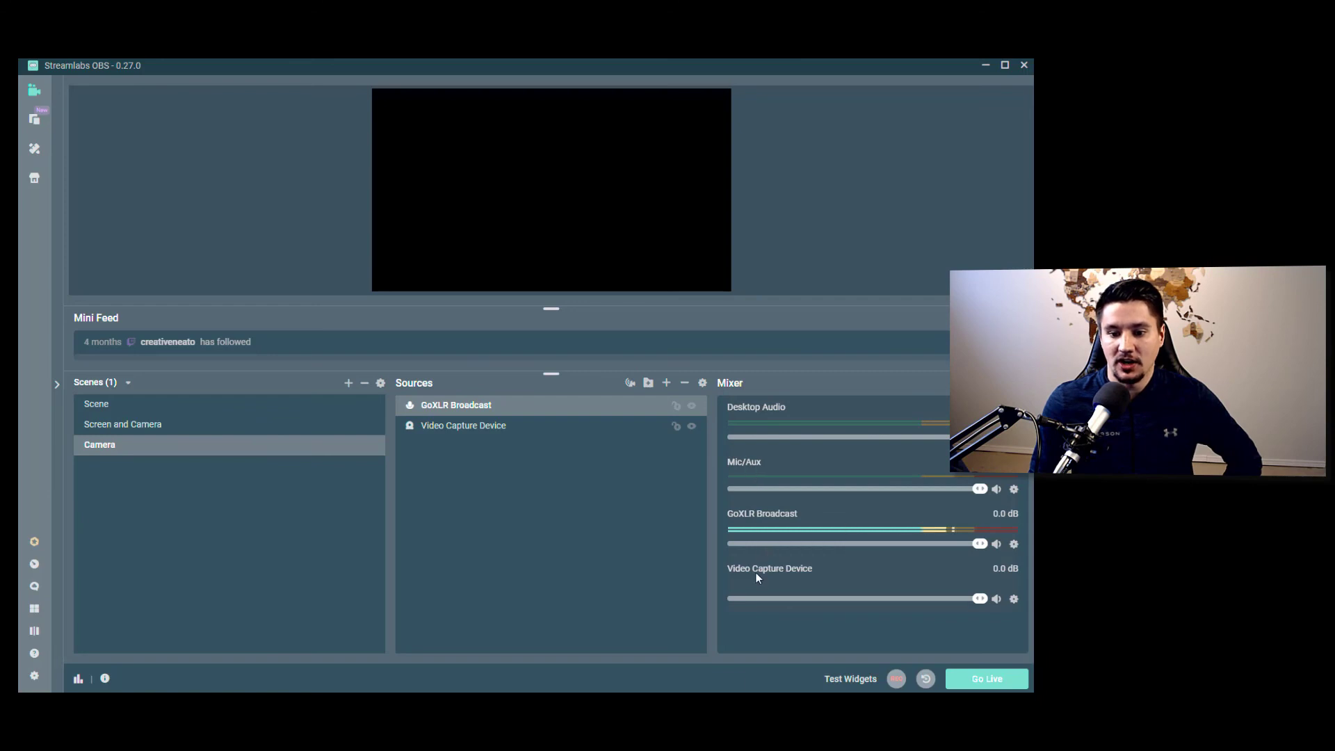